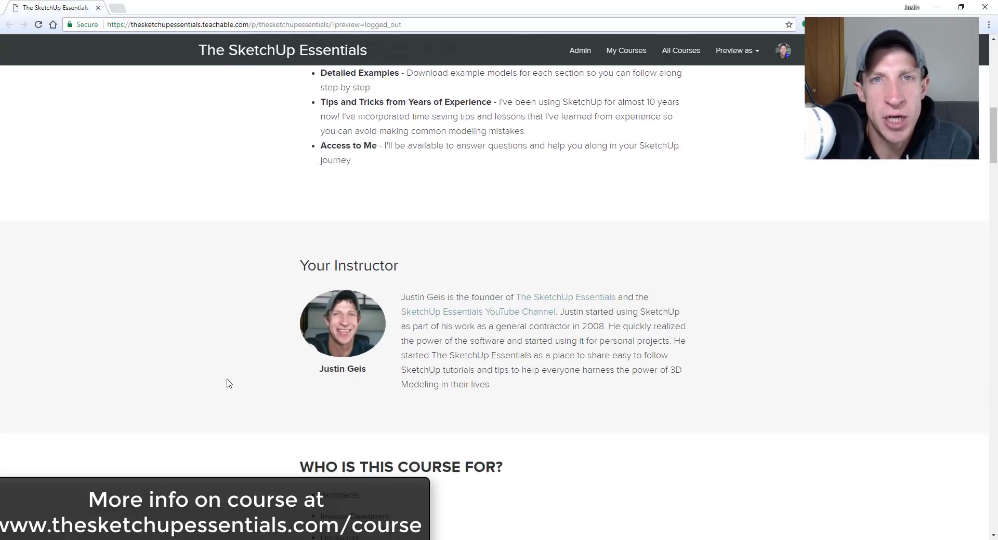
Step: Scroll the Beach House 3D Warehouse page, collapse the Components panel, and close the Warehouse window
{"action": "scroll", "scroll_direction": "down", "scroll_amount": 3}
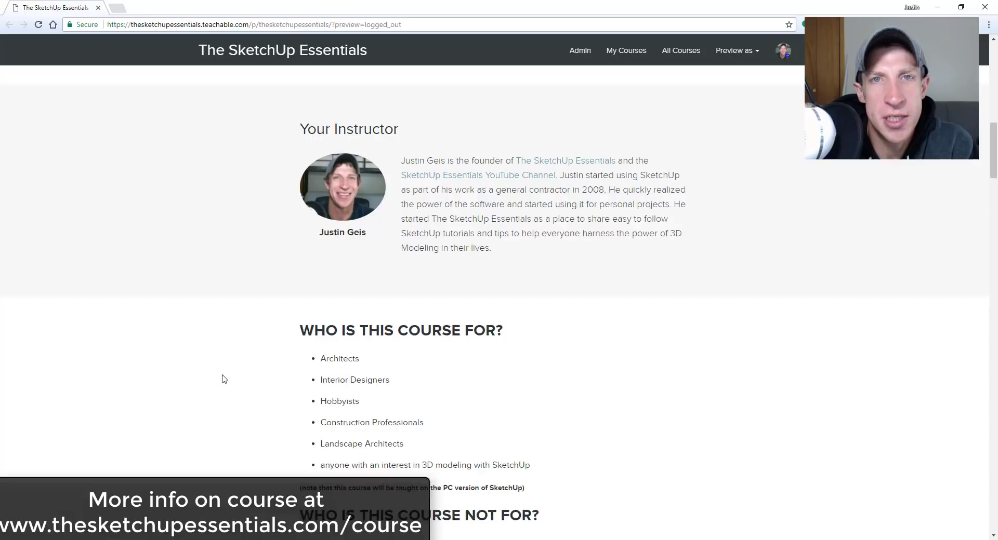
{"action": "scroll", "scroll_direction": "down", "scroll_amount": 3}
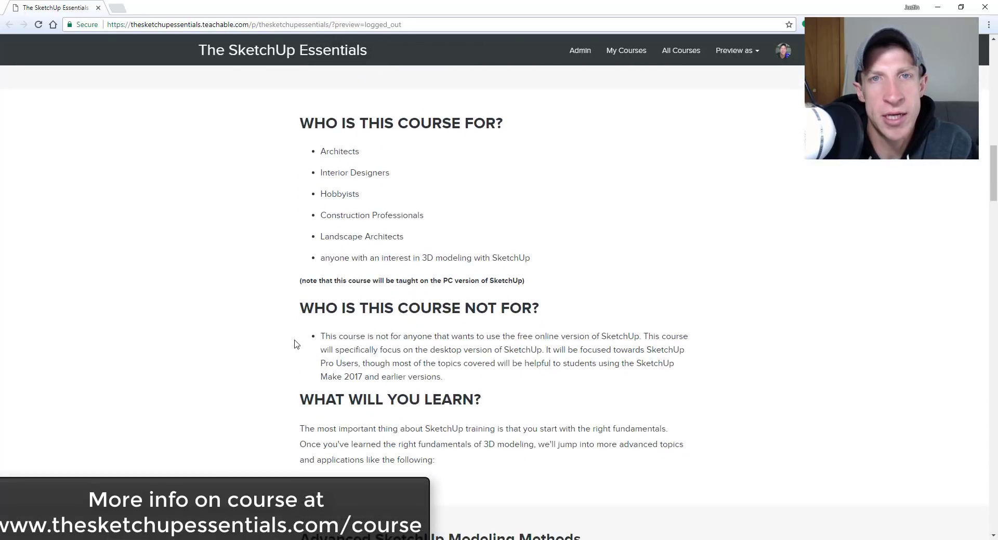
{"action": "scroll", "scroll_direction": "down", "scroll_amount": 3}
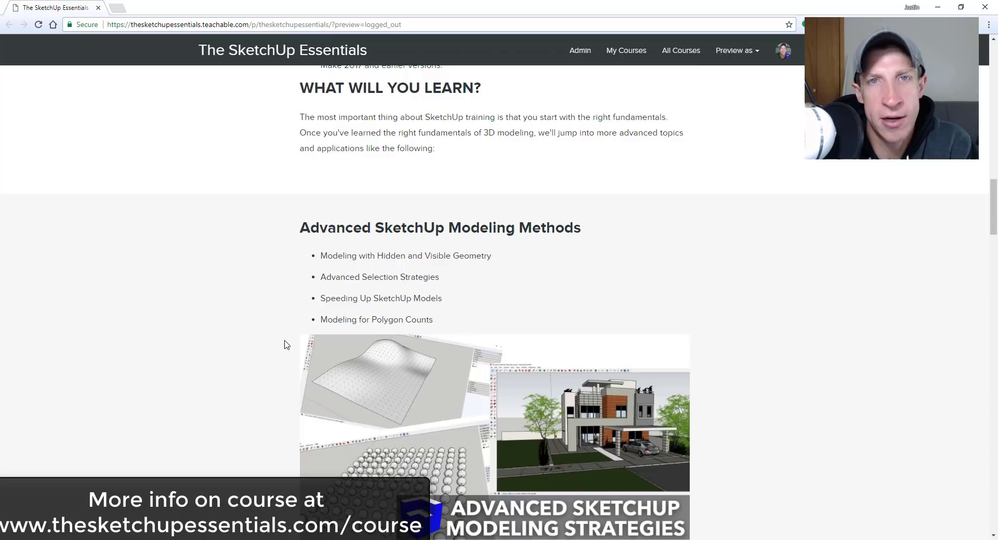
{"action": "scroll", "scroll_direction": "down", "scroll_amount": 3}
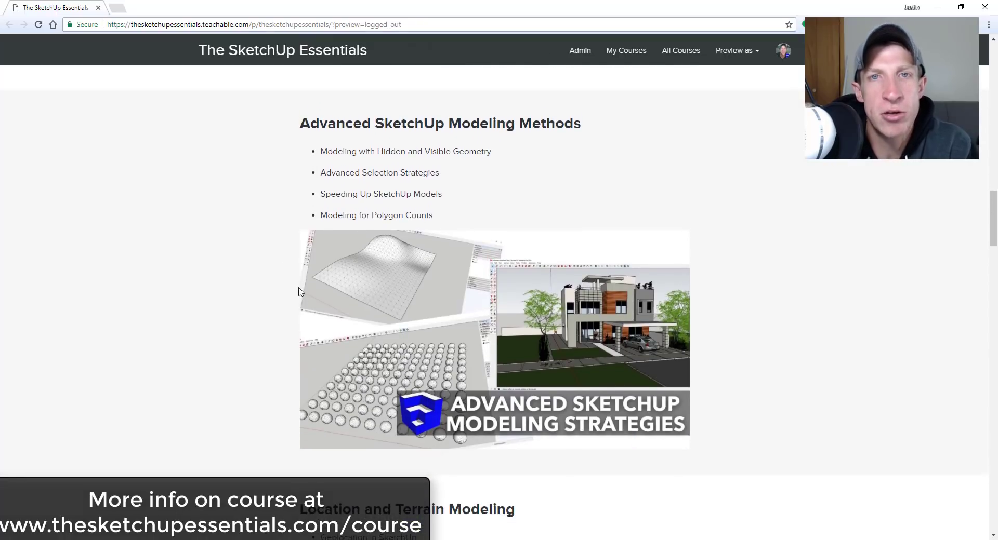
{"action": "scroll", "scroll_direction": "down", "scroll_amount": 3}
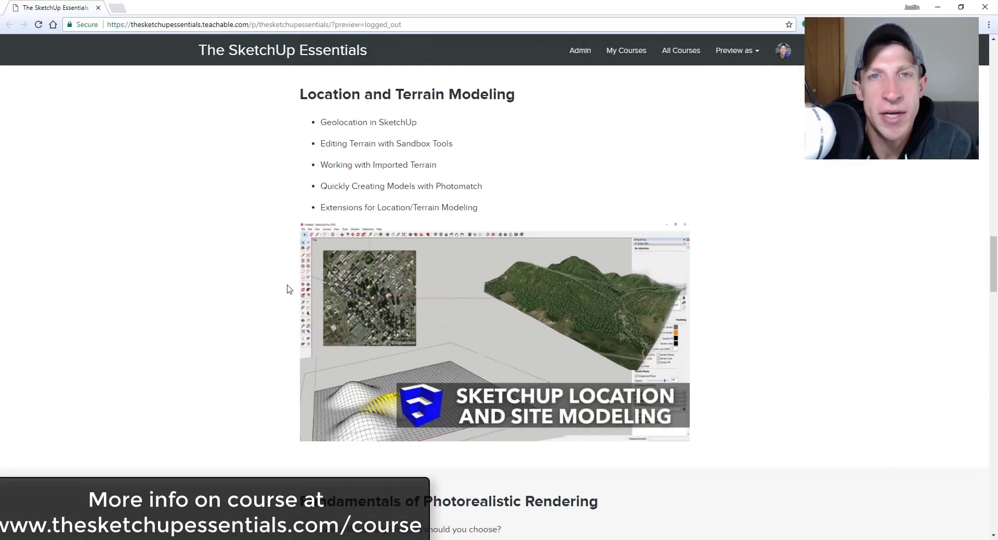
{"action": "scroll", "scroll_direction": "down", "scroll_amount": 3}
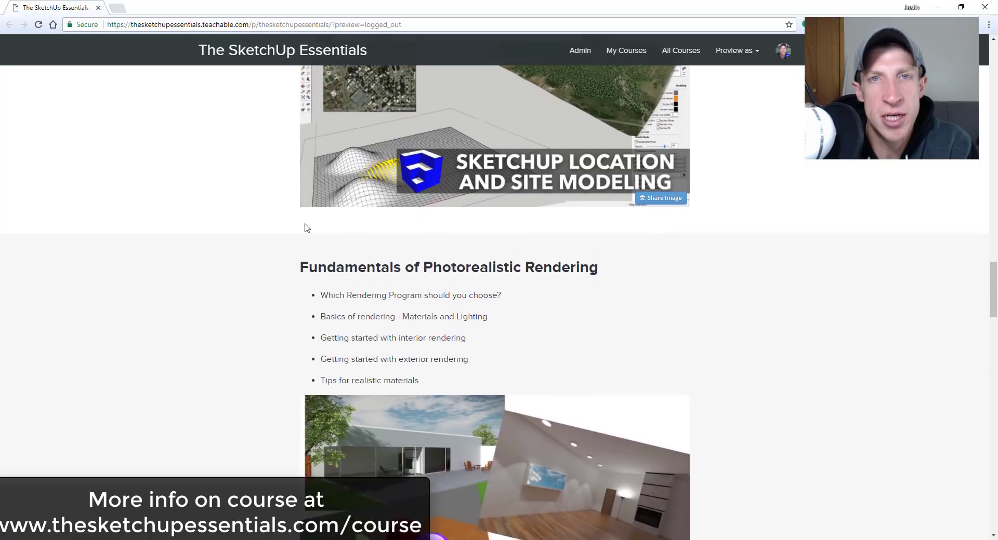
{"action": "scroll", "scroll_direction": "down", "scroll_amount": 3}
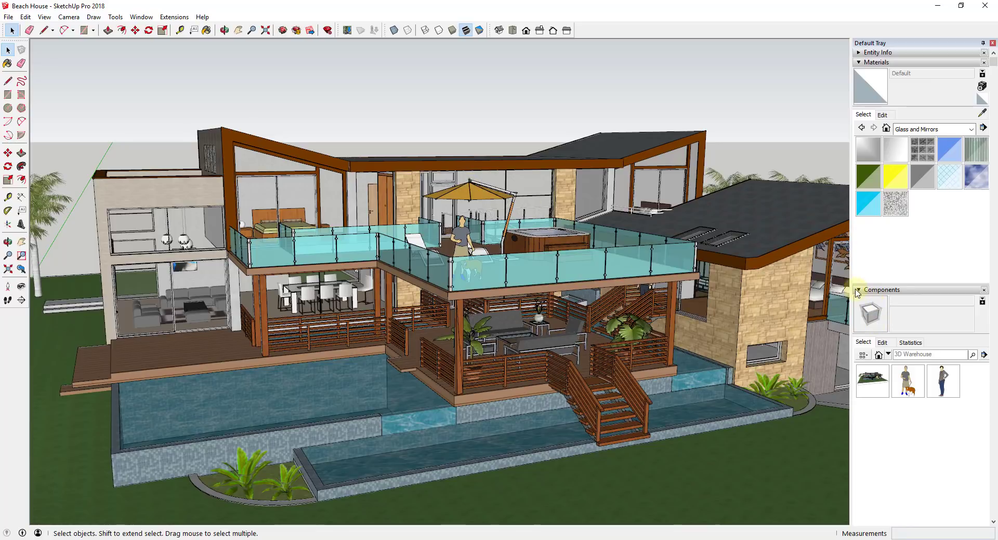
{"action": "left_click", "coordinate": [858, 290]}
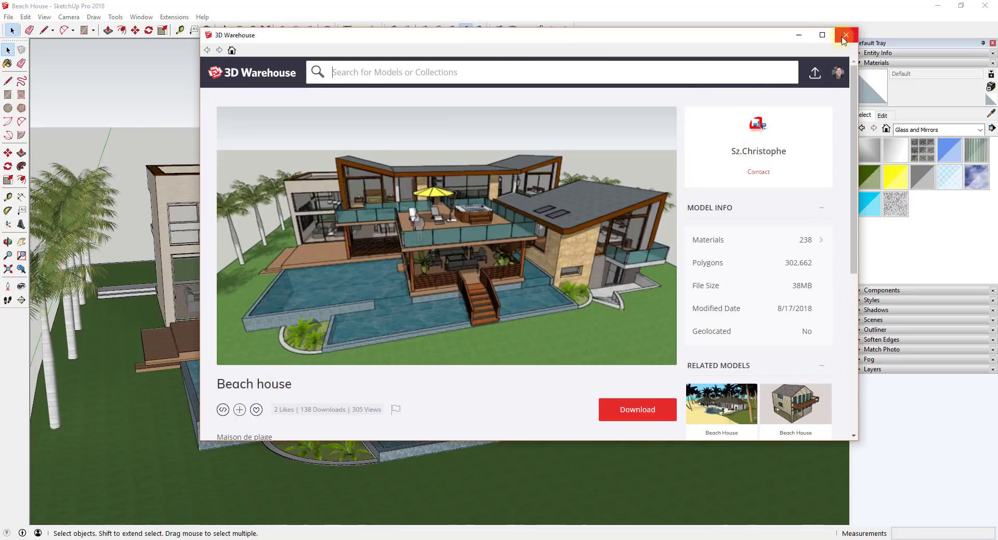
{"action": "left_click", "coordinate": [845, 35]}
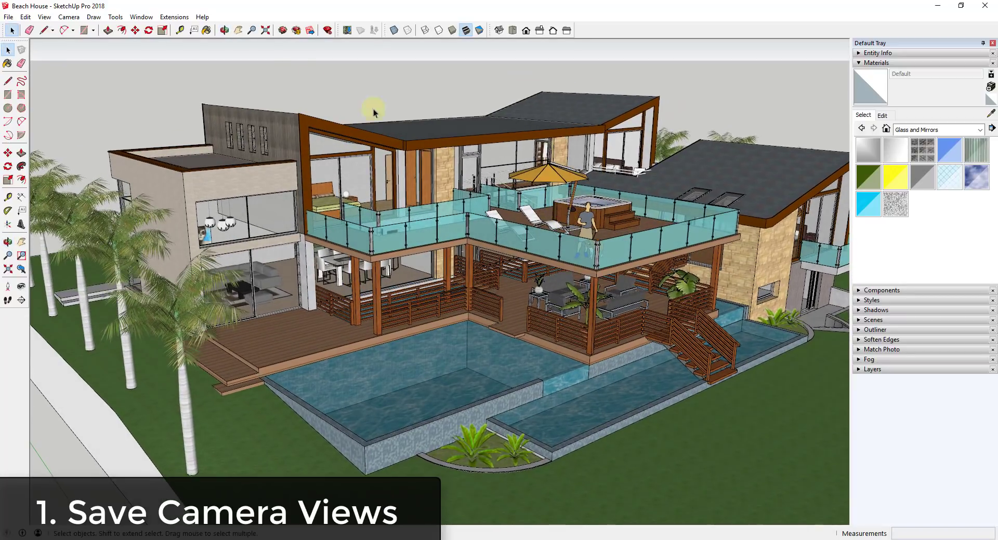
{"action": "mouse_move", "coordinate": [676, 107]}
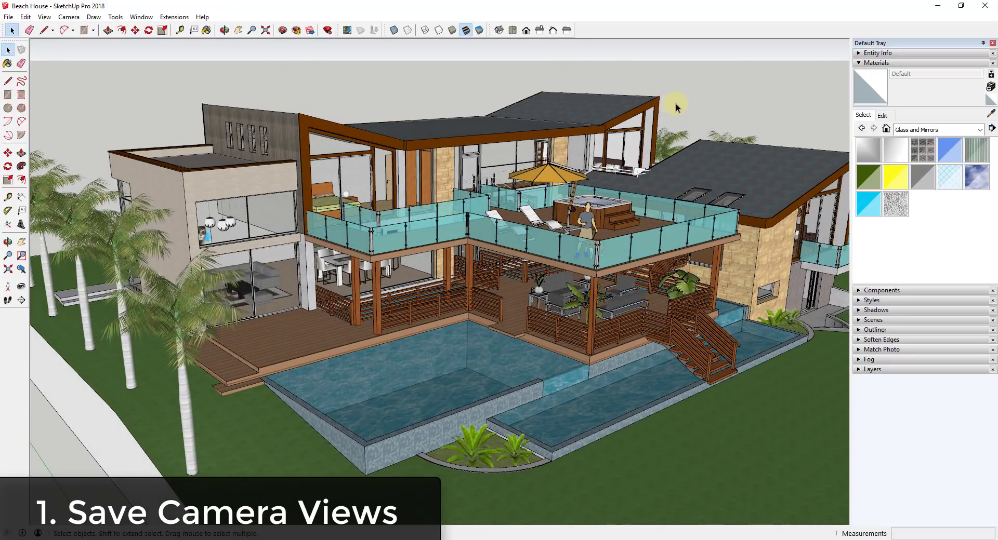
Step: Save the current exterior camera view as Scene 1 via View > Animation > Add Scene
{"action": "left_click", "coordinate": [44, 16]}
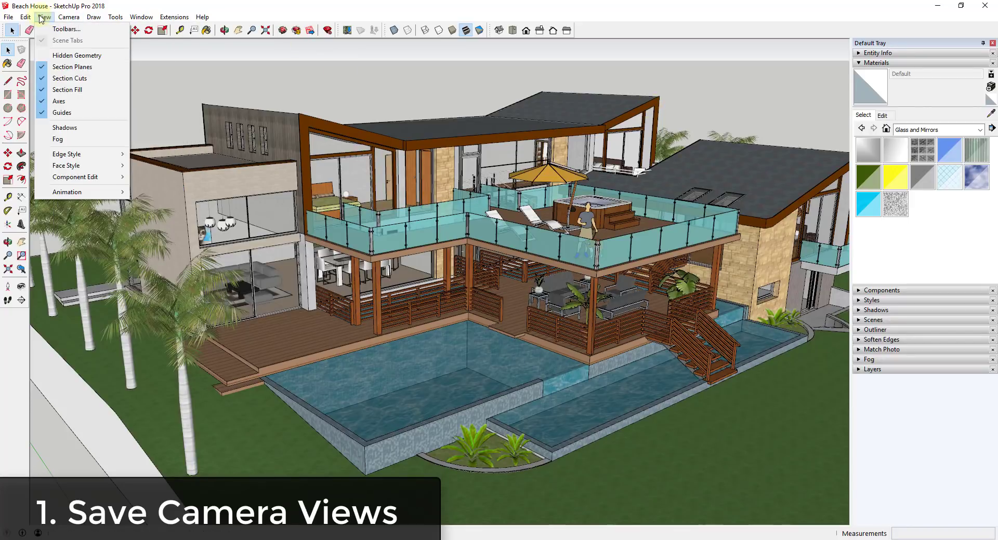
{"action": "mouse_move", "coordinate": [67, 192]}
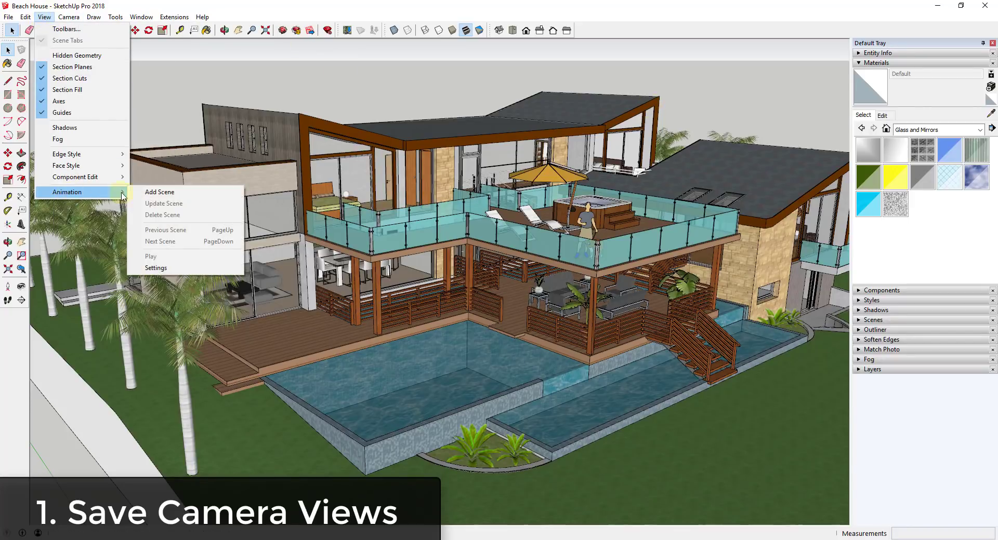
{"action": "mouse_move", "coordinate": [160, 192]}
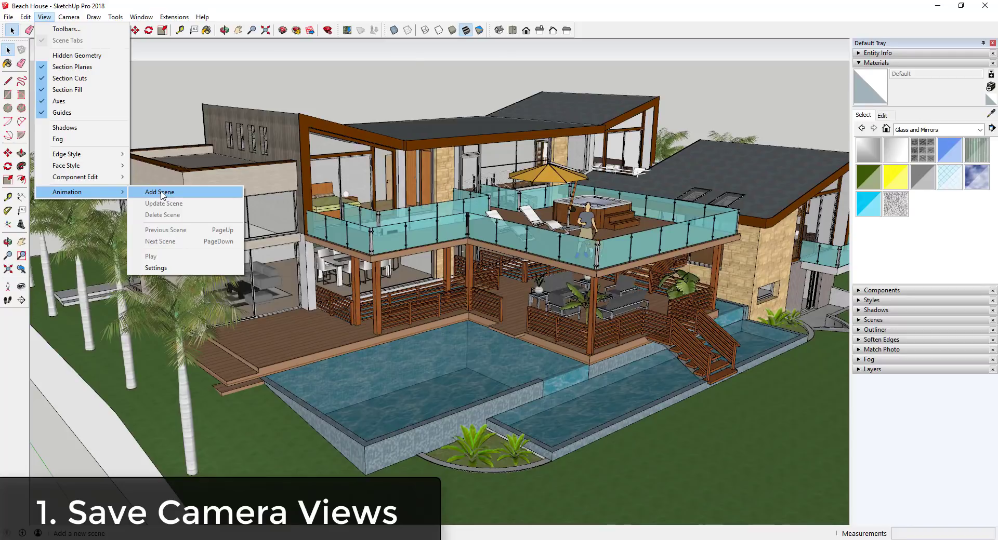
{"action": "left_click", "coordinate": [160, 192]}
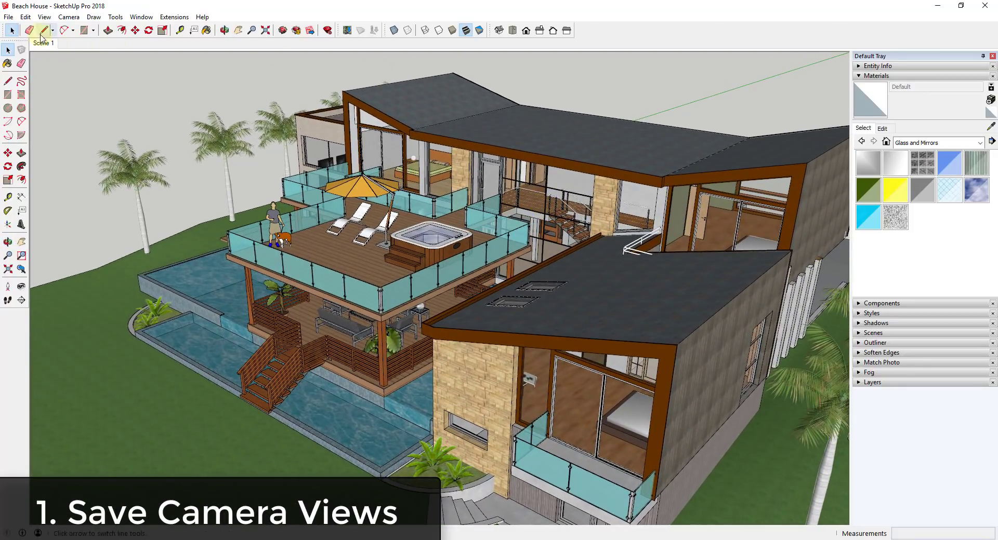
{"action": "left_click", "coordinate": [44, 16]}
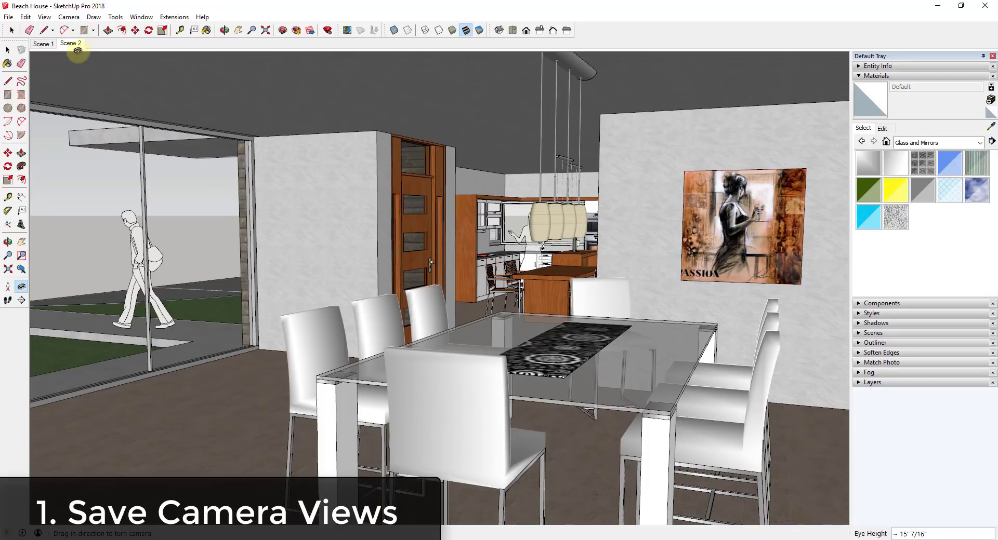
Step: Add the dining room view as Scene 3 from the scene tabs, then recall the Scene 1 exterior view
{"action": "right_click", "coordinate": [70, 43]}
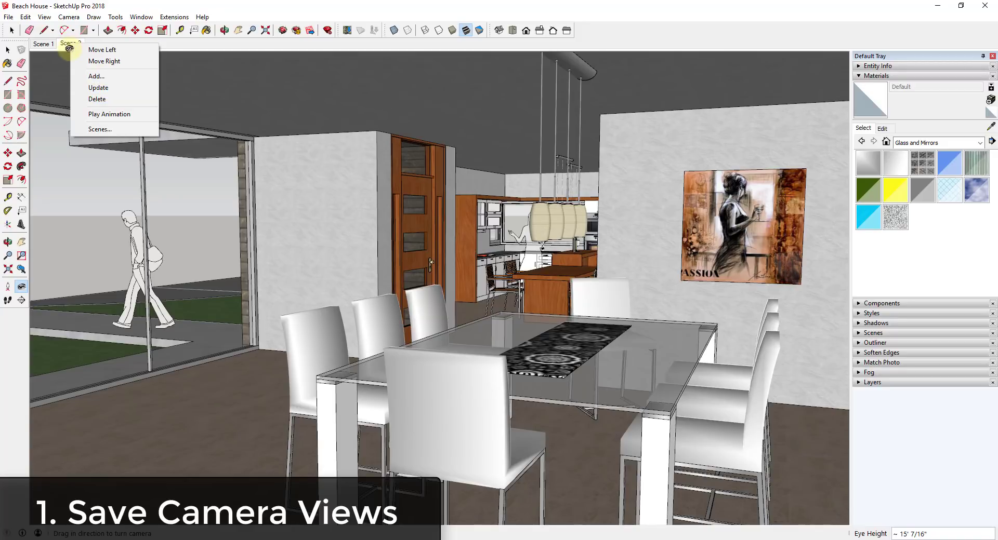
{"action": "left_click", "coordinate": [95, 77]}
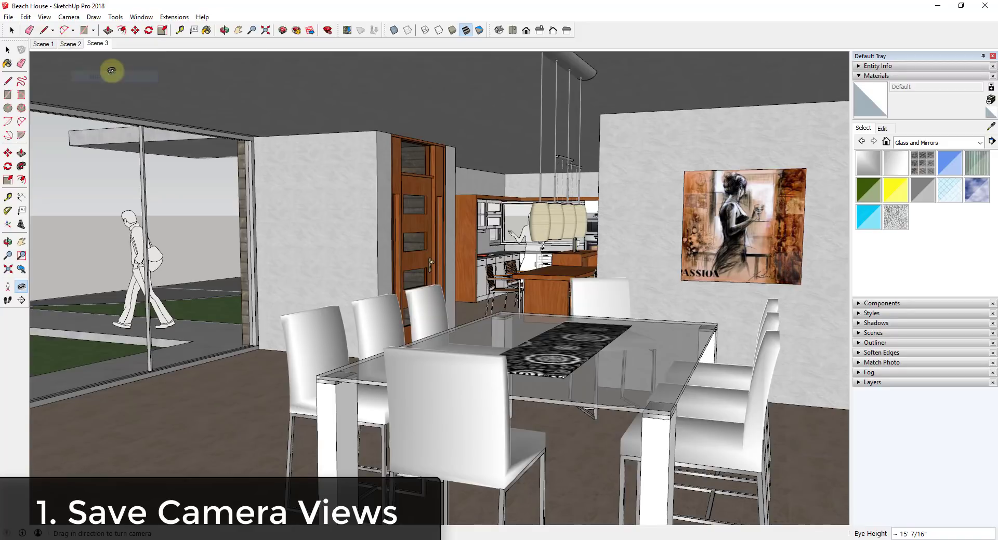
{"action": "left_click", "coordinate": [42, 44]}
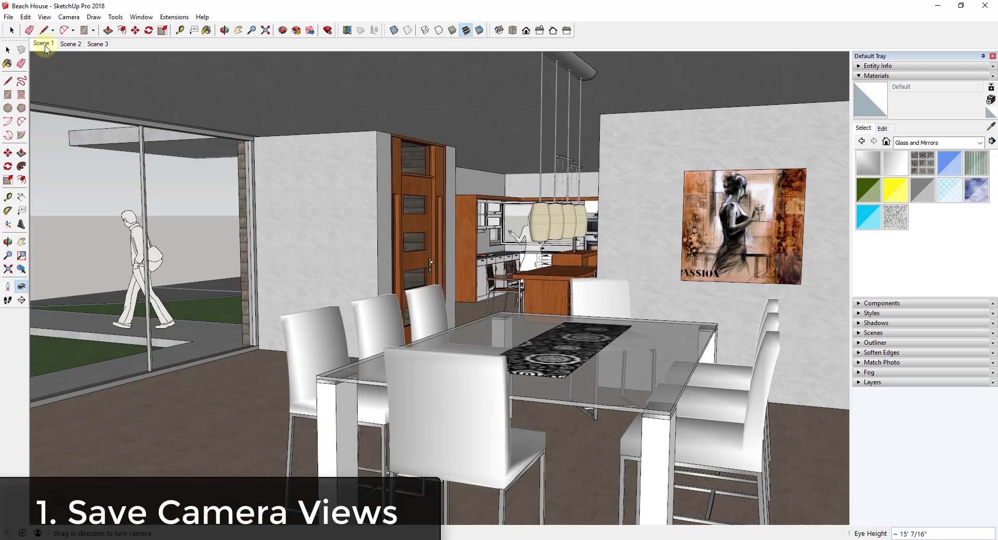
{"action": "left_click", "coordinate": [42, 43]}
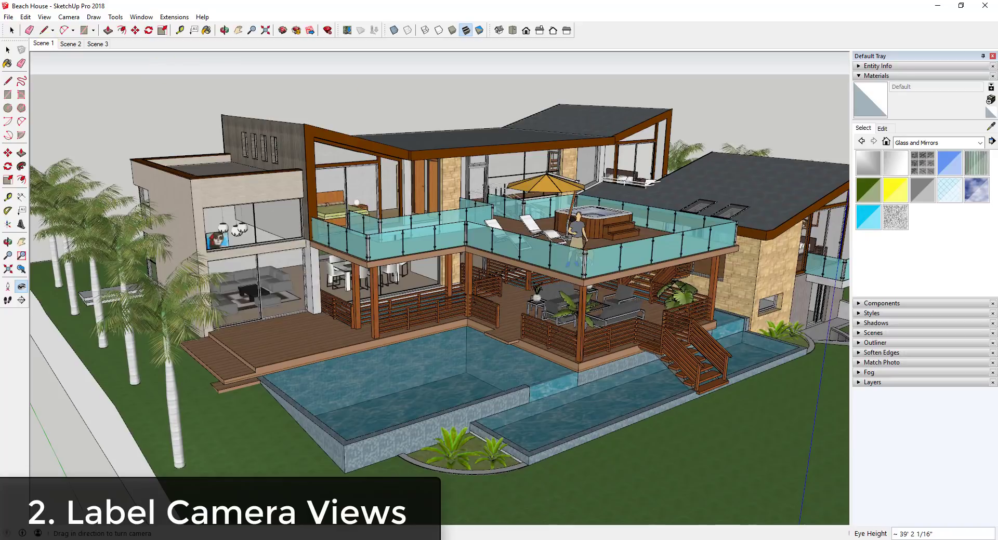
Step: Collapse Materials and expand the Scenes panel listing Scene 1, 2 and 3, then check Window > Default Tray
{"action": "left_click", "coordinate": [858, 75]}
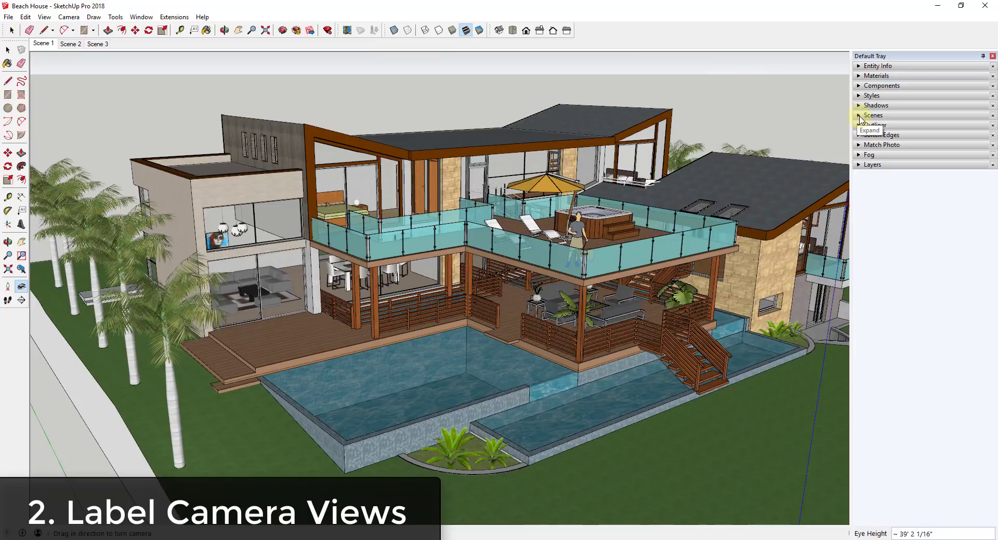
{"action": "left_click", "coordinate": [859, 115]}
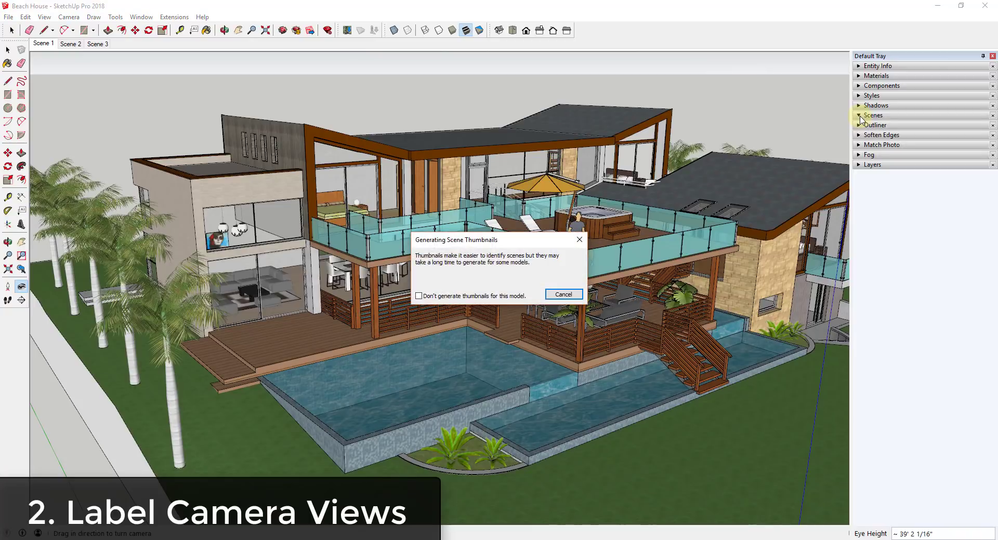
{"action": "left_click", "coordinate": [872, 115]}
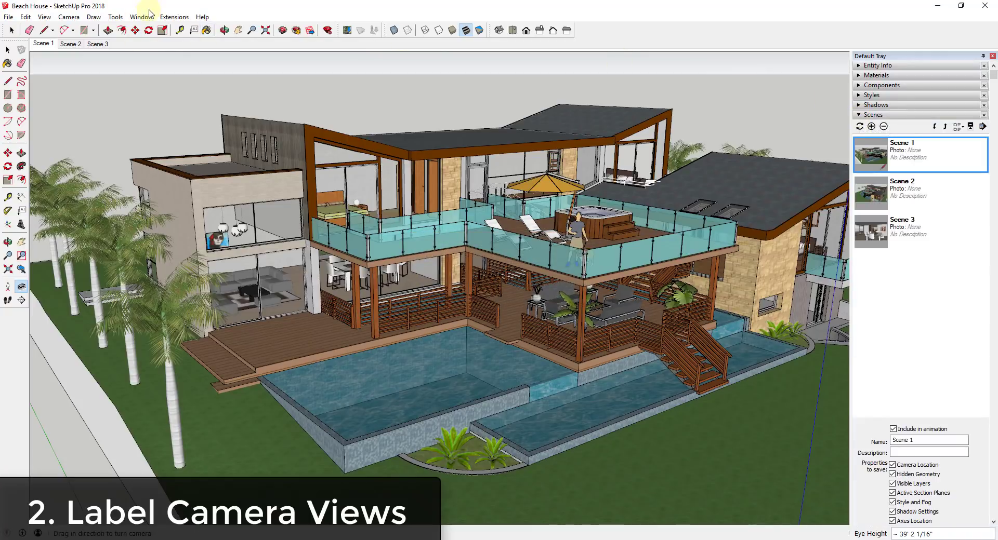
{"action": "left_click", "coordinate": [141, 17]}
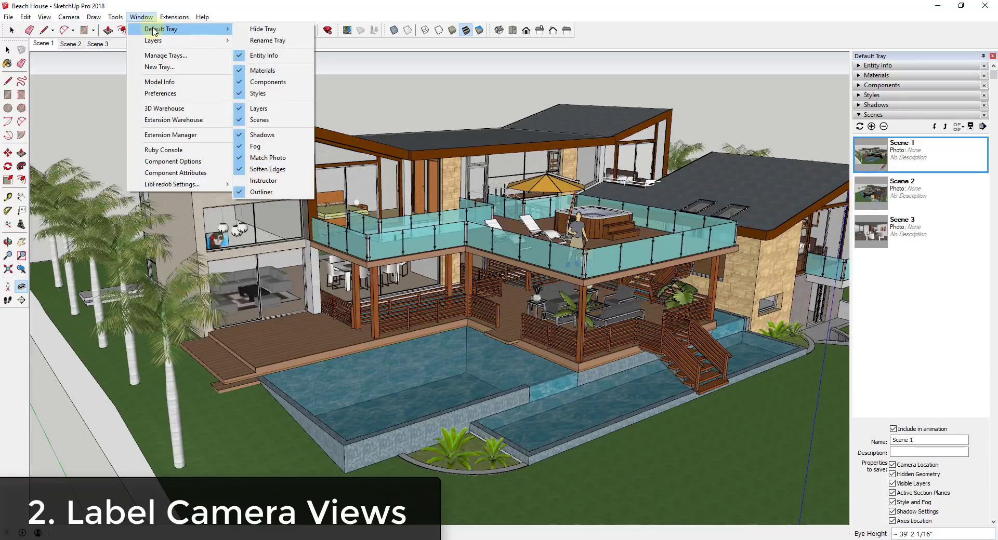
{"action": "mouse_move", "coordinate": [259, 108]}
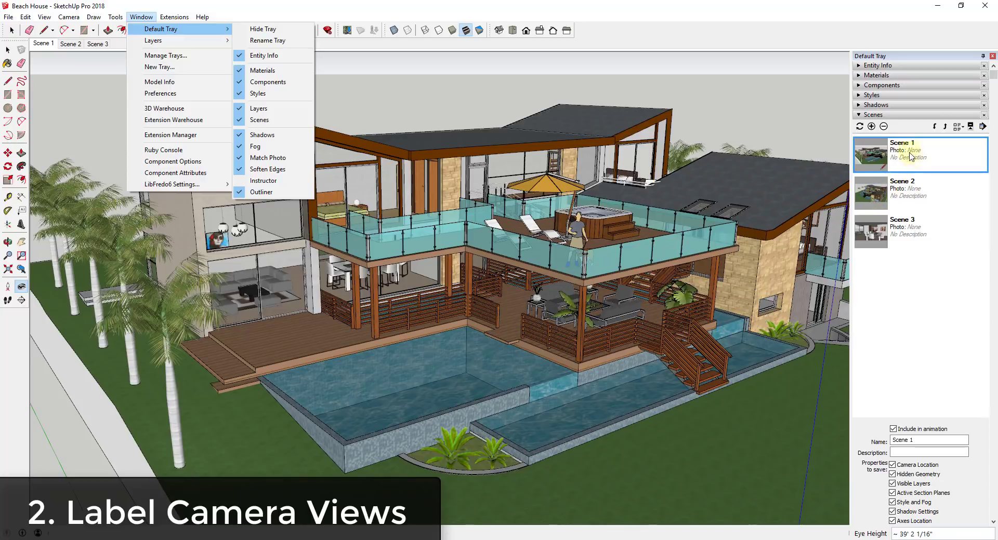
Step: Rename the three scenes to Northwest View, Southwest View and Dining Room in the Scenes panel
{"action": "left_click", "coordinate": [927, 439]}
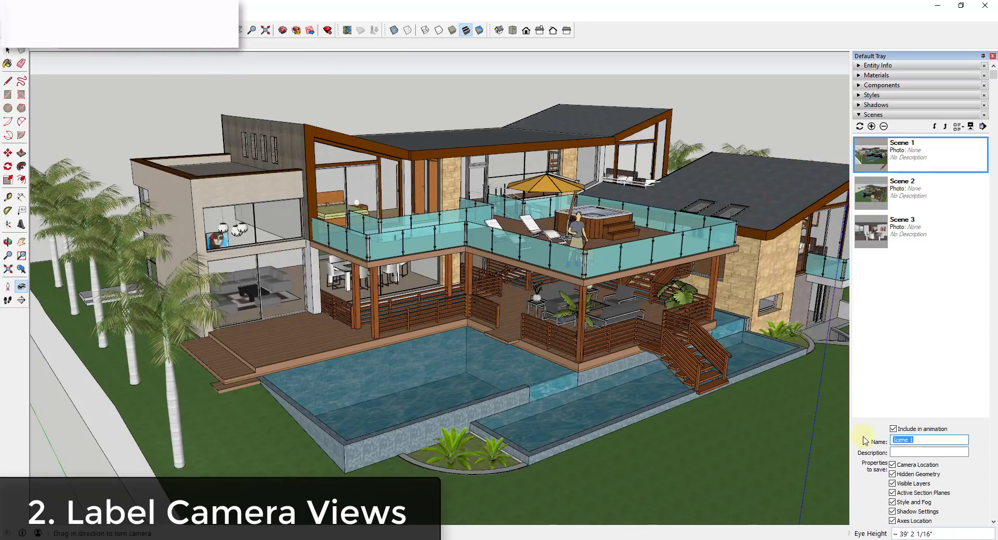
{"action": "type", "text": "Nortwes"}
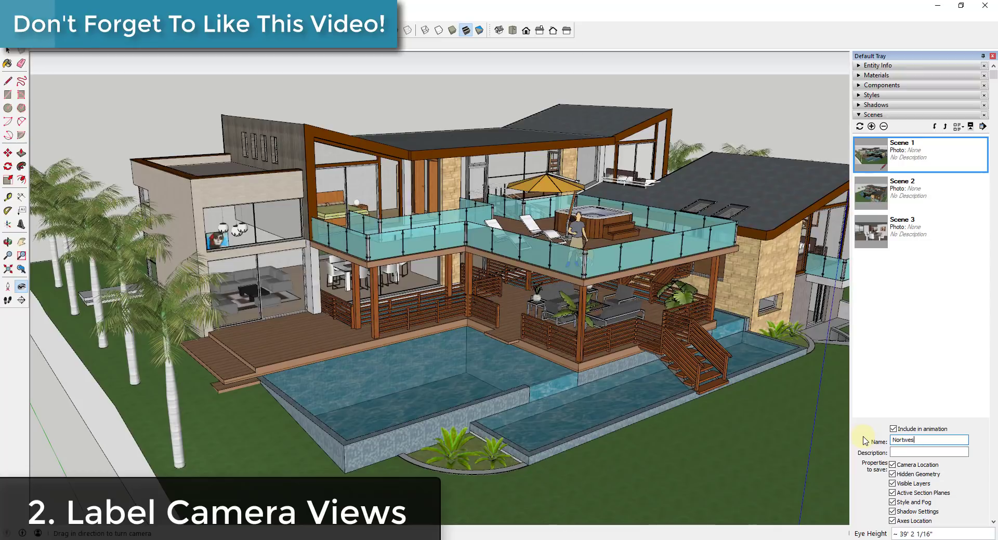
{"action": "type", "text": "Northwest View"}
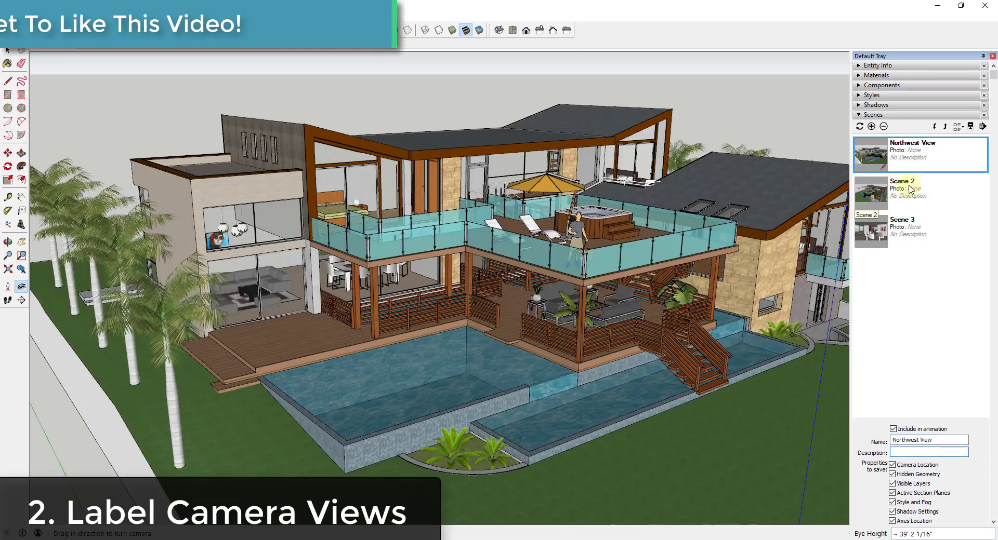
{"action": "type", "text": "Sout"}
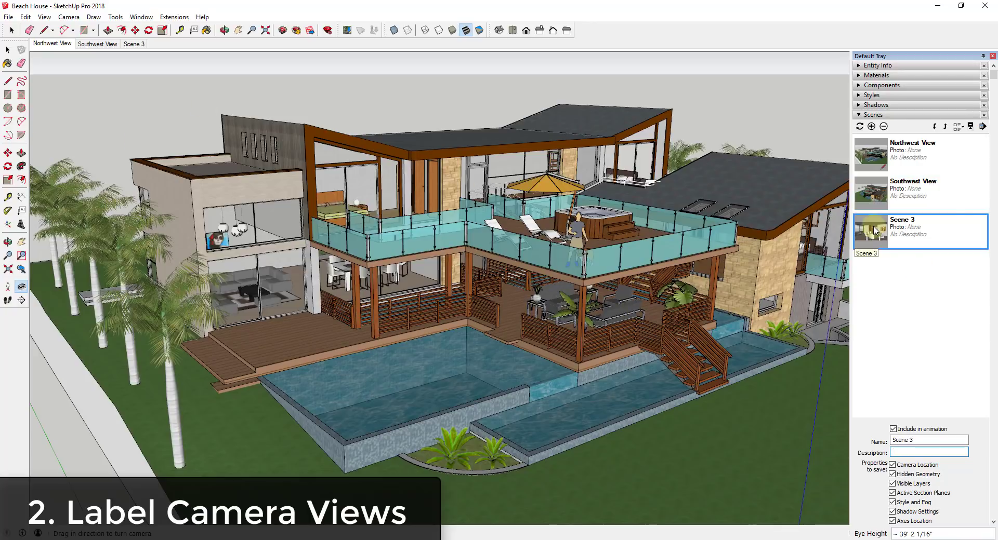
{"action": "type", "text": "Dining Room"}
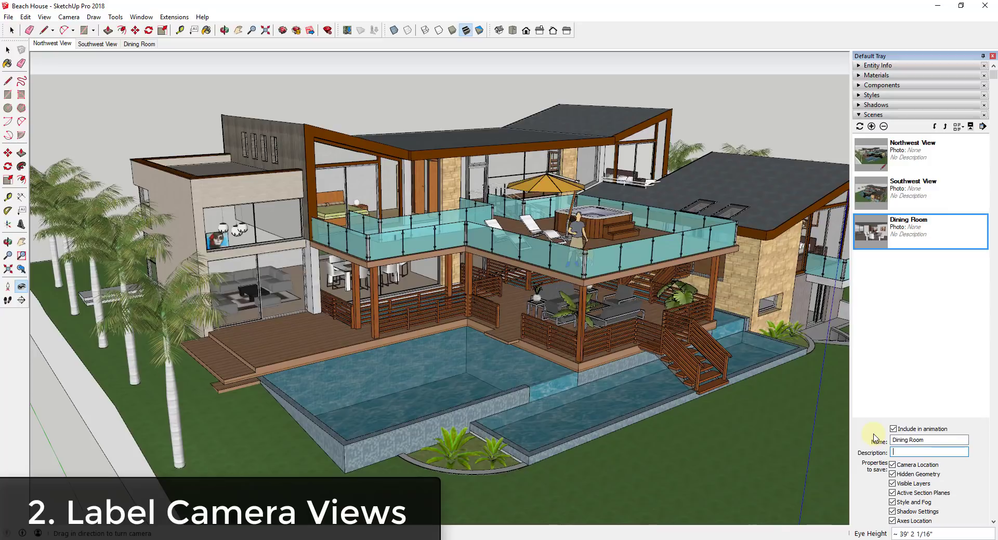
{"action": "left_click", "coordinate": [929, 452]}
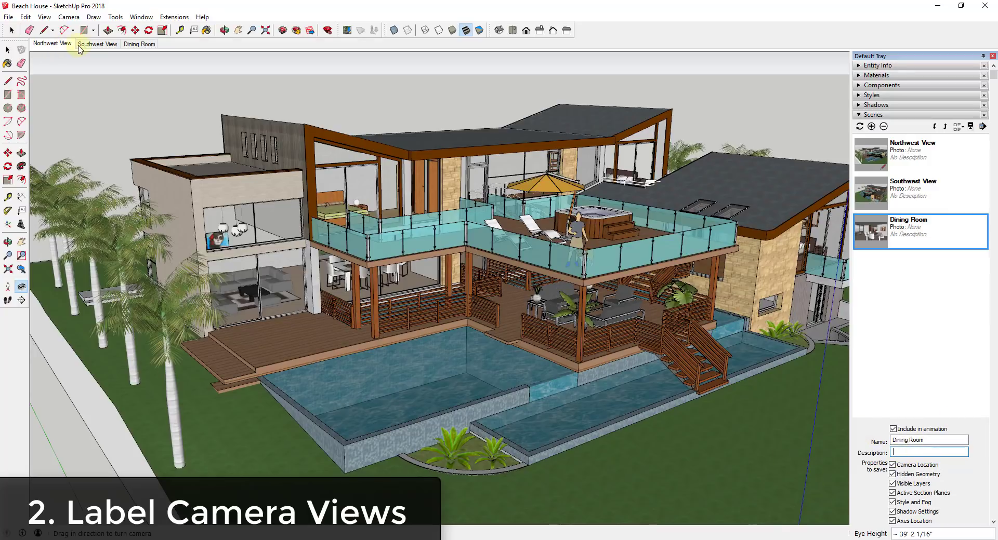
Step: Recall the renamed Northwest View and Southwest View scenes from their tabs to verify them
{"action": "left_click", "coordinate": [96, 44]}
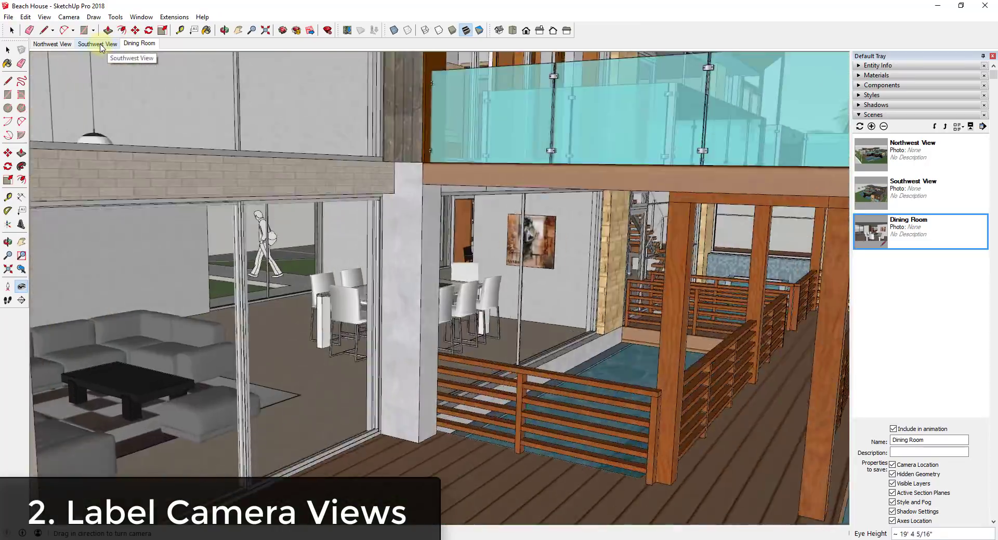
{"action": "left_click", "coordinate": [51, 44]}
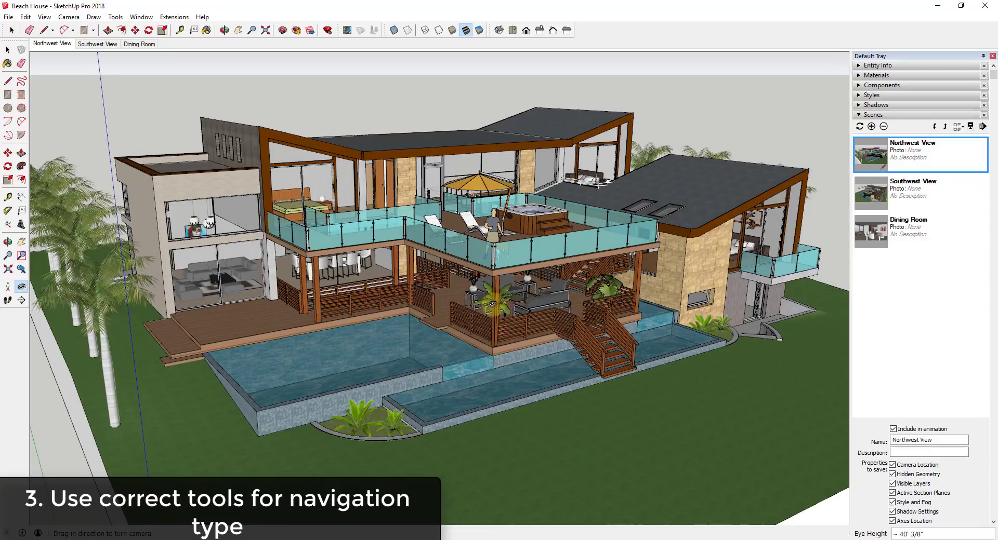
{"action": "mouse_move", "coordinate": [646, 282]}
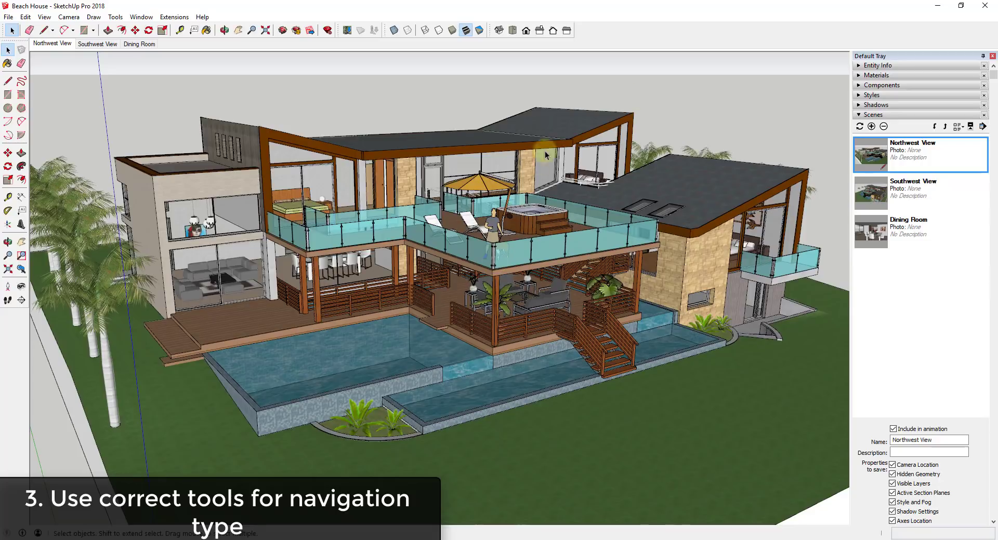
{"action": "mouse_move", "coordinate": [711, 284]}
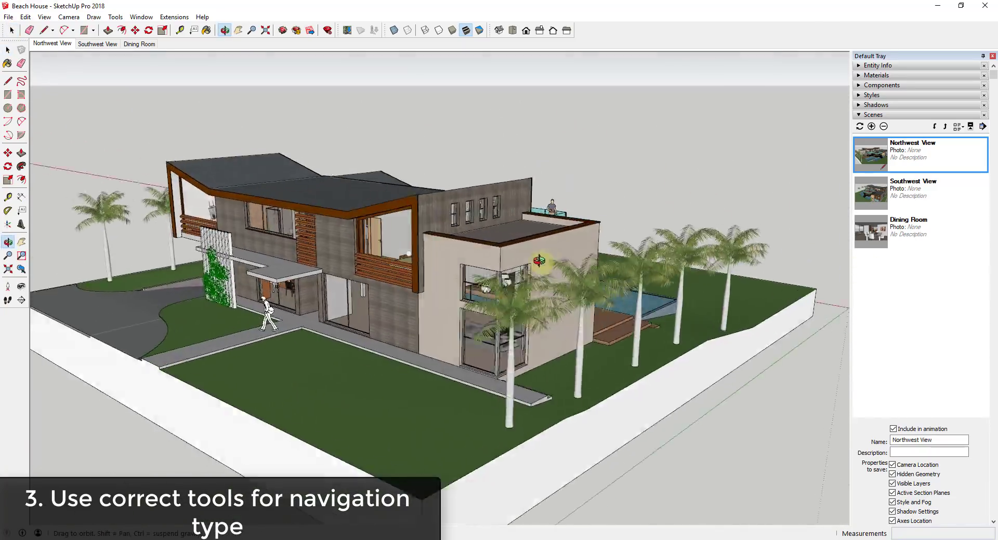
Step: Orbit around the house exterior, recall the Dining Room scene, and orbit slightly around the table
{"action": "left_click_drag", "start_coordinate": [538, 261], "coordinate": [128, 280]}
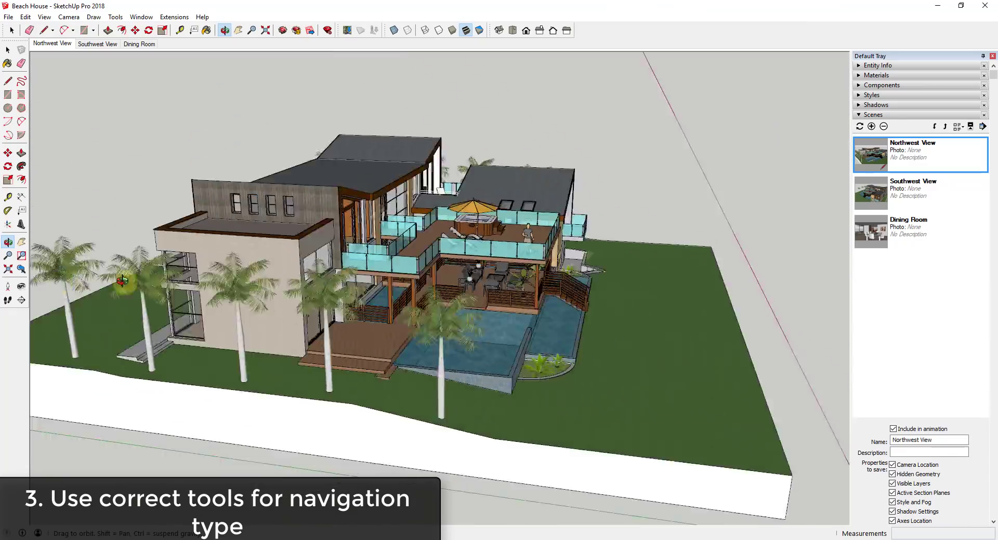
{"action": "left_click", "coordinate": [138, 43]}
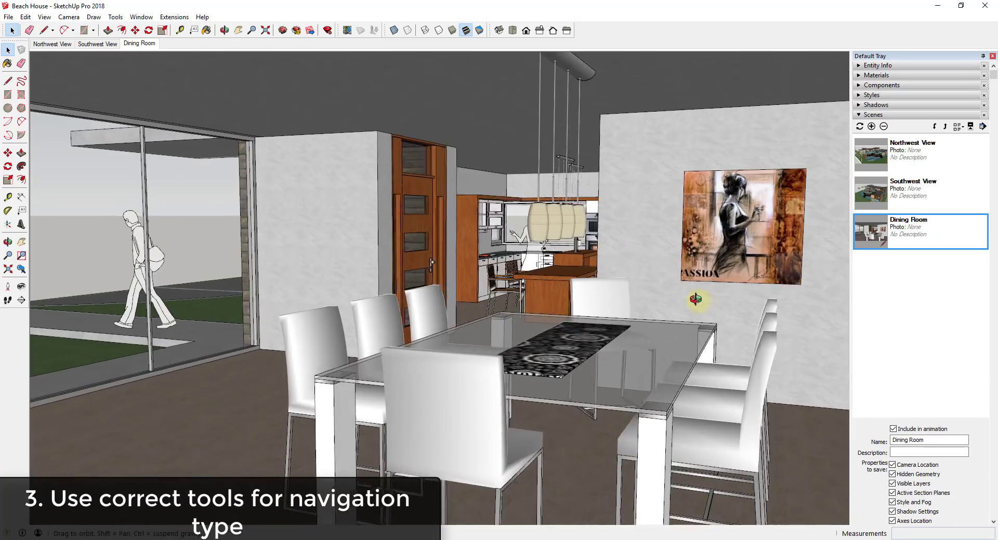
{"action": "left_click_drag", "start_coordinate": [698, 299], "coordinate": [839, 308]}
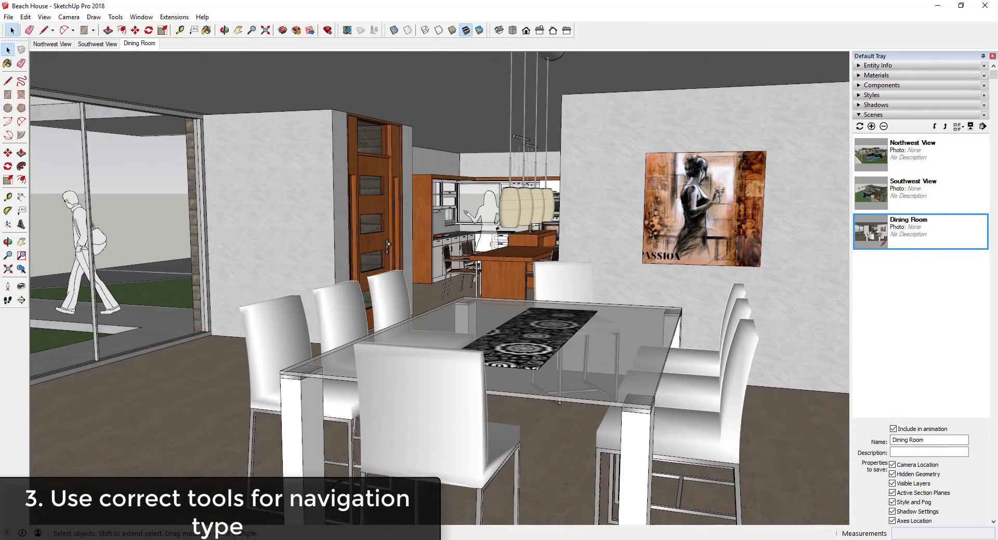
{"action": "mouse_move", "coordinate": [21, 291]}
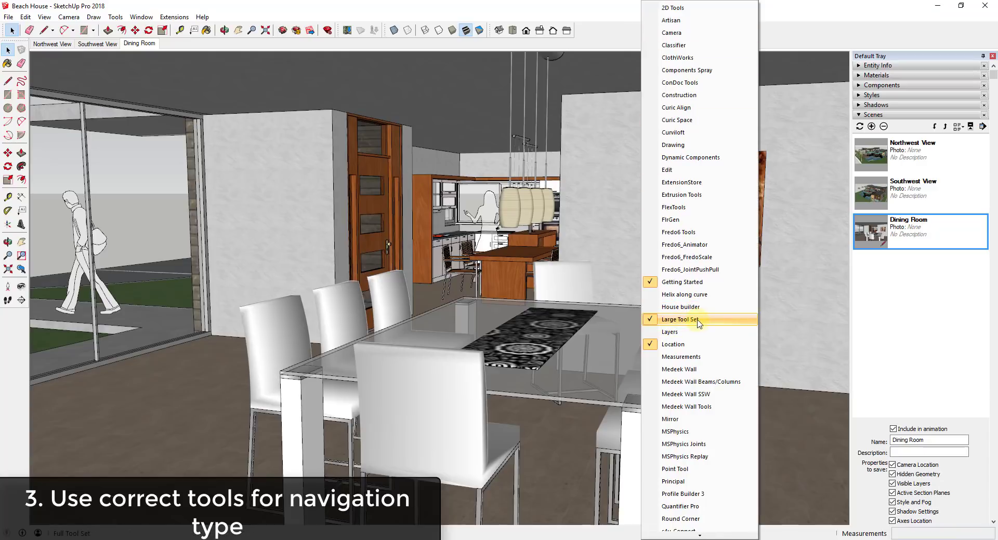
Step: Show the separate Camera toolbar via View > Toolbars, then close it again
{"action": "left_click", "coordinate": [686, 319]}
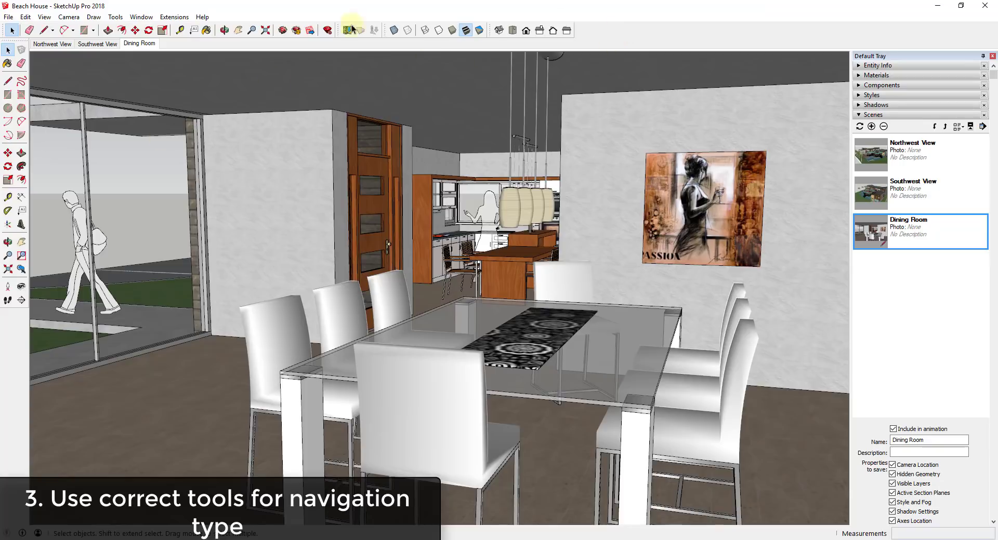
{"action": "left_click", "coordinate": [350, 30]}
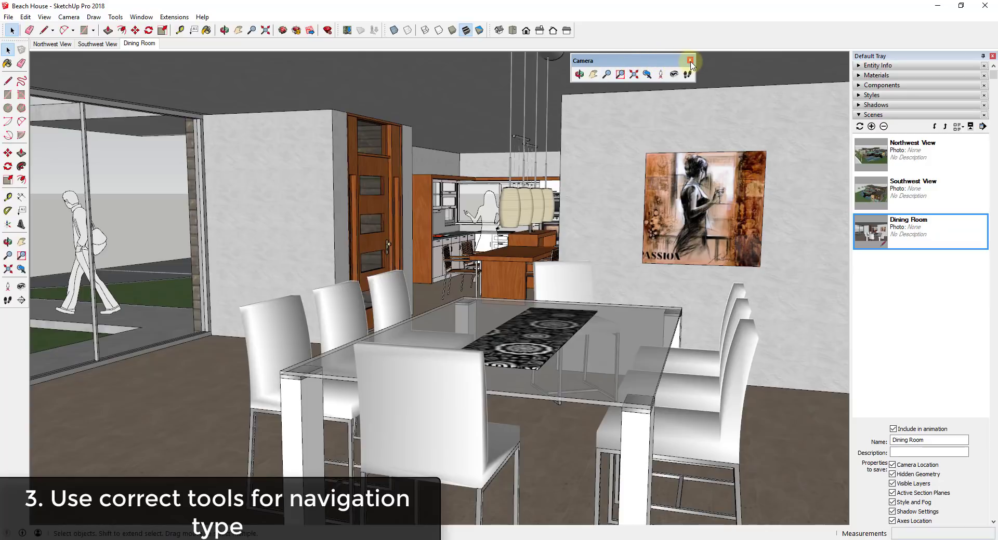
{"action": "left_click", "coordinate": [690, 61]}
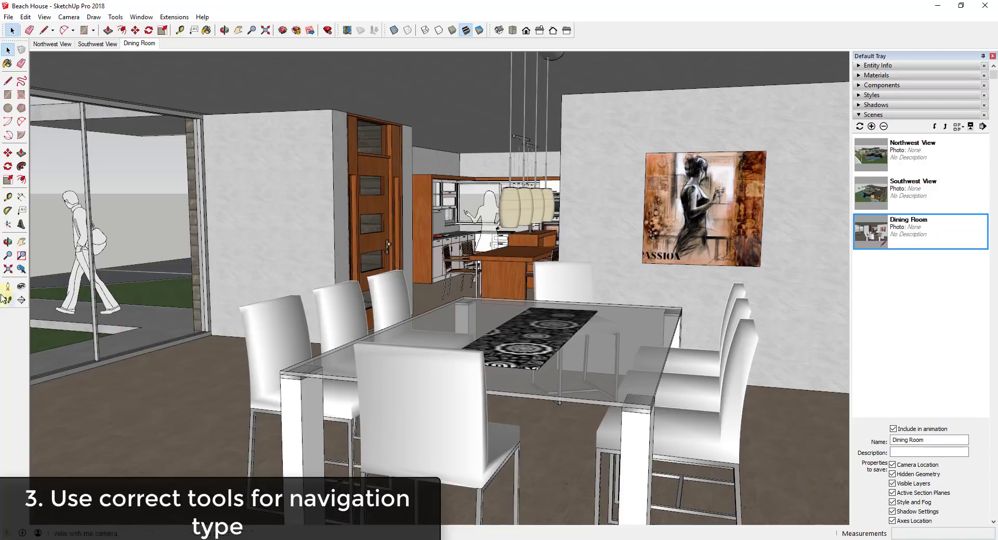
{"action": "mouse_move", "coordinate": [21, 287]}
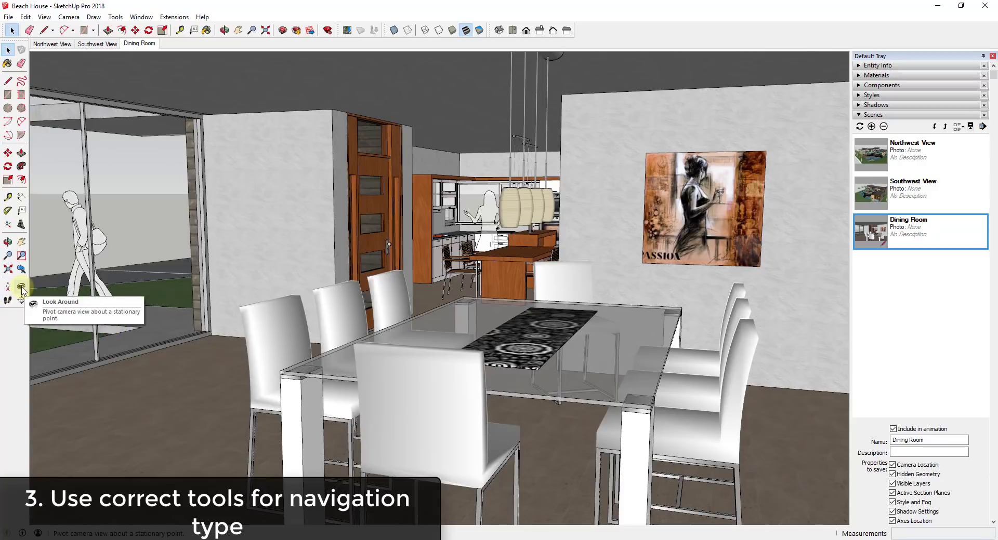
Step: With Look Around, pivot the view right toward the pool, back, and frame the table and painting
{"action": "left_click", "coordinate": [21, 286]}
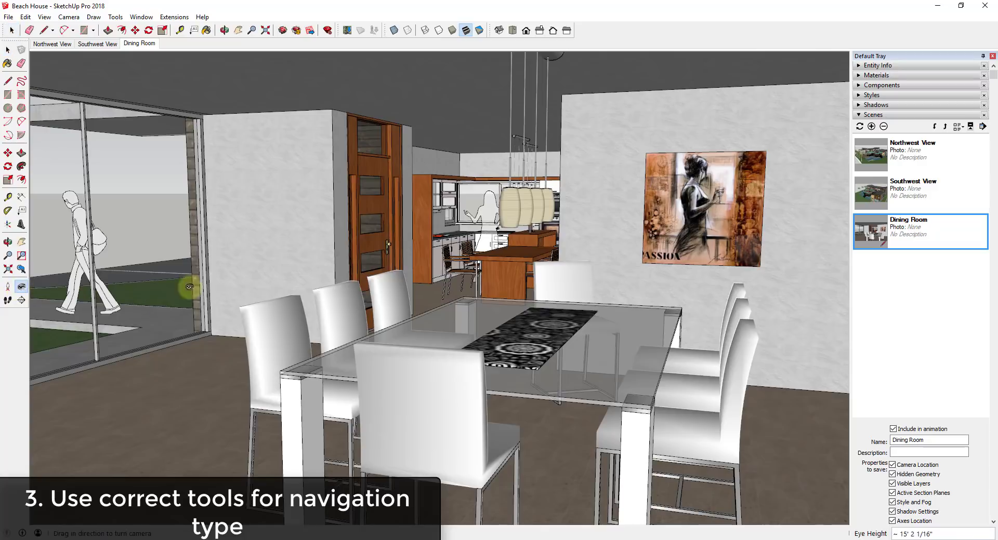
{"action": "left_click_drag", "start_coordinate": [187, 287], "coordinate": [630, 301]}
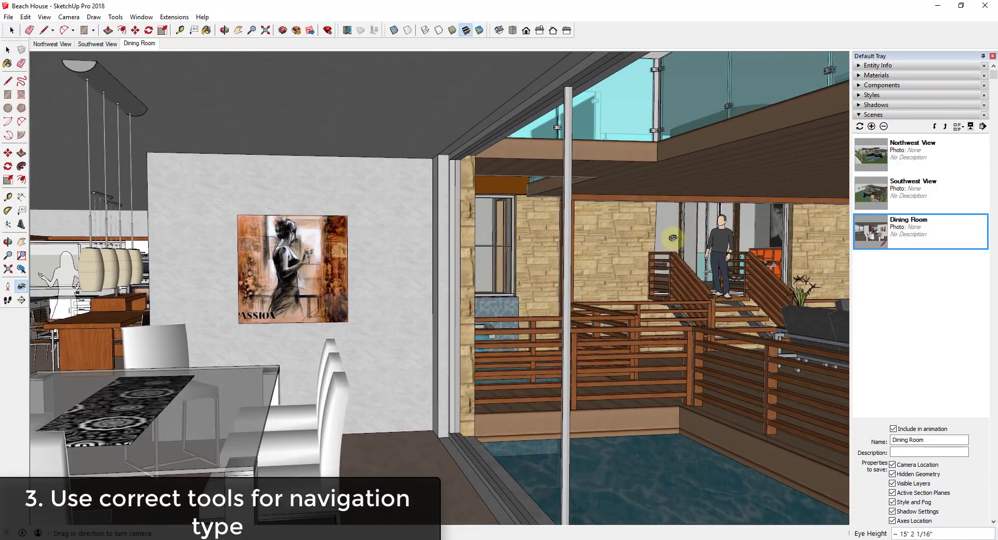
{"action": "left_click_drag", "start_coordinate": [666, 239], "coordinate": [330, 267]}
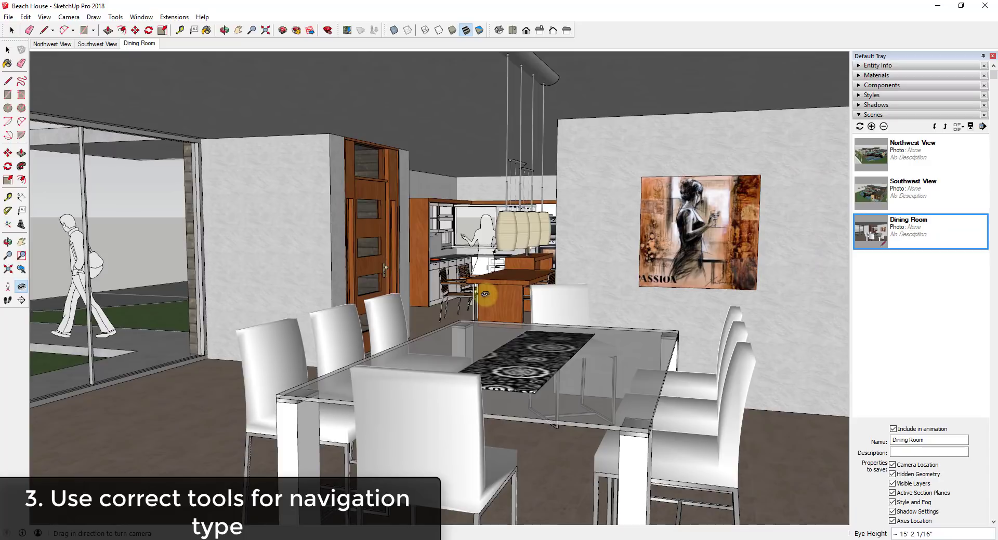
{"action": "left_click_drag", "start_coordinate": [487, 294], "coordinate": [530, 282]}
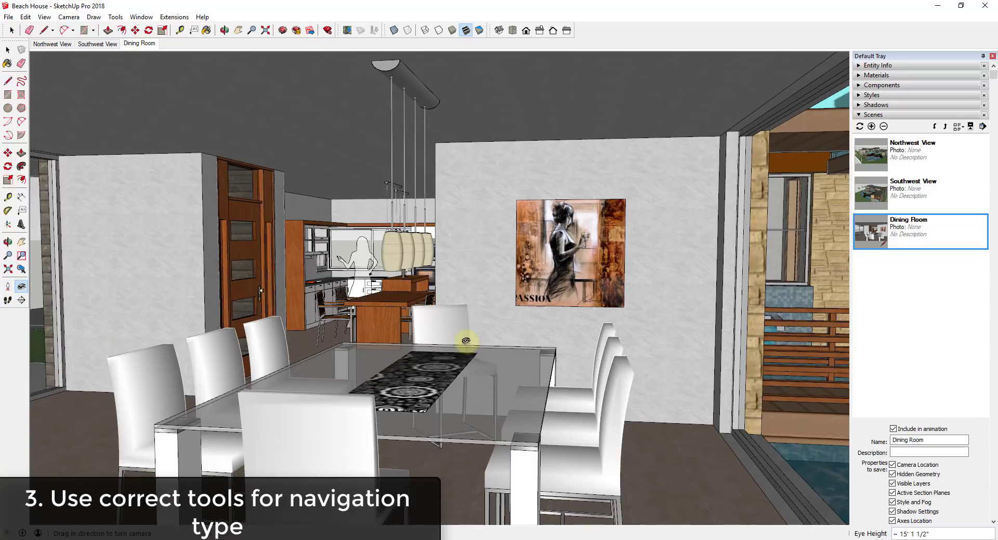
{"action": "mouse_move", "coordinate": [484, 330]}
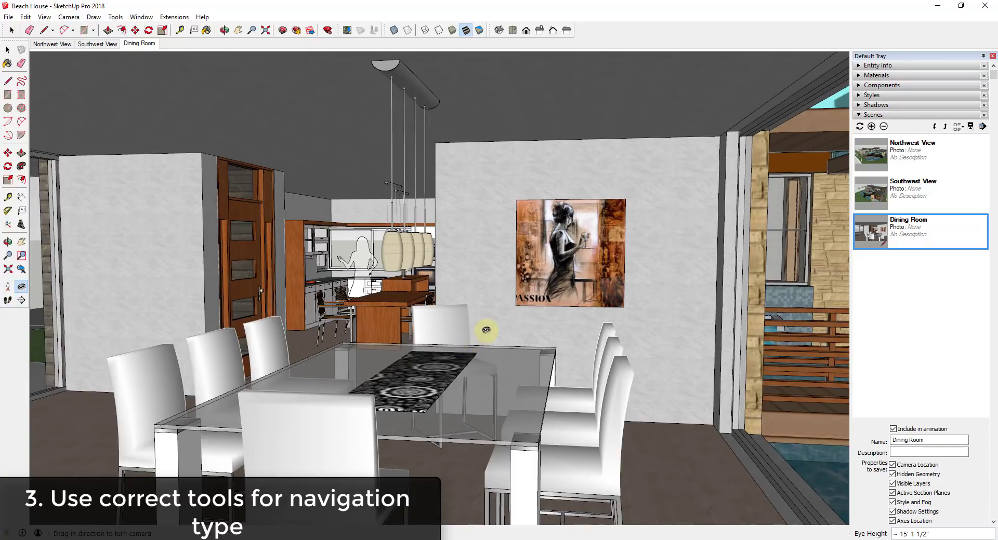
{"action": "mouse_move", "coordinate": [623, 88]}
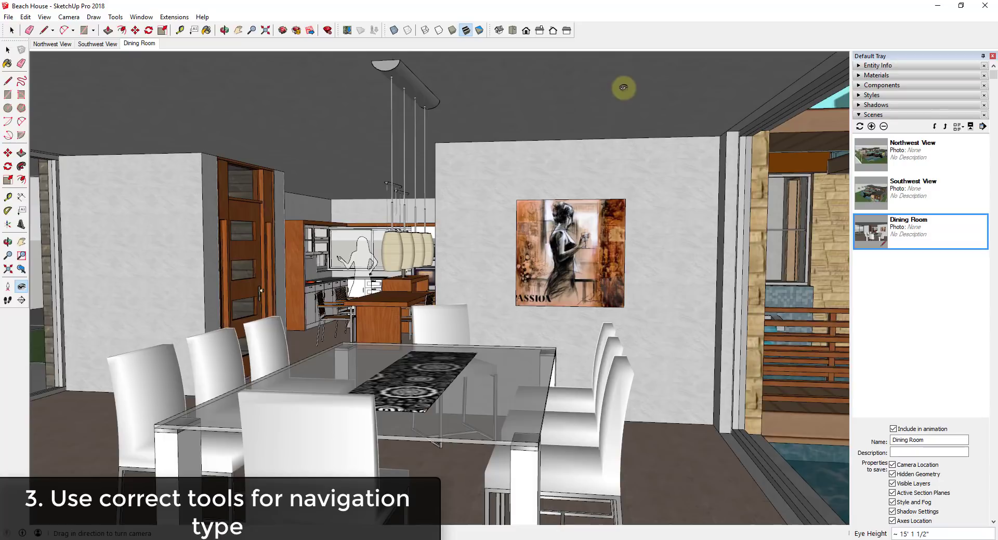
{"action": "mouse_move", "coordinate": [21, 244]}
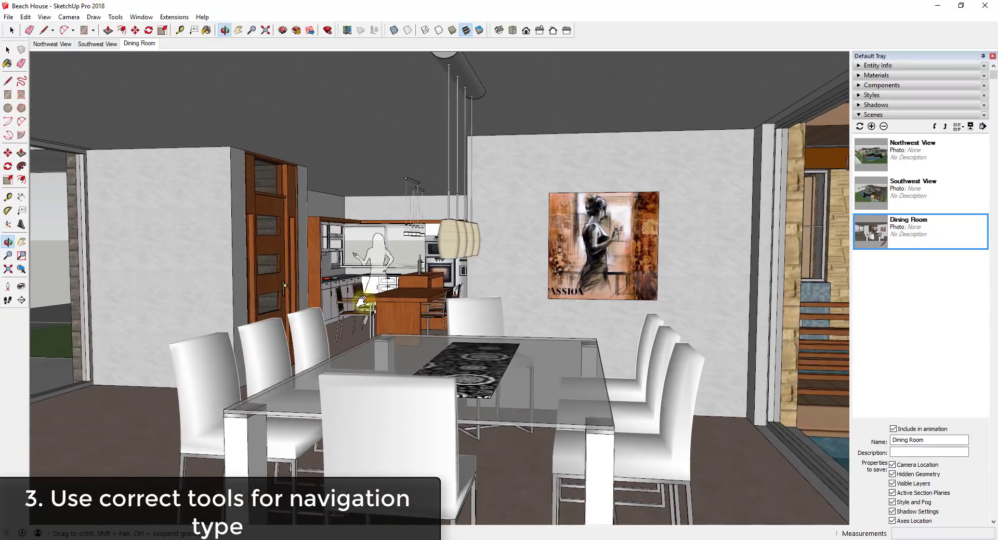
Step: Walk forward past the entry wall toward the kitchen, stop, and start Position Camera over the dining table
{"action": "left_click_drag", "start_coordinate": [445, 286], "coordinate": [496, 255]}
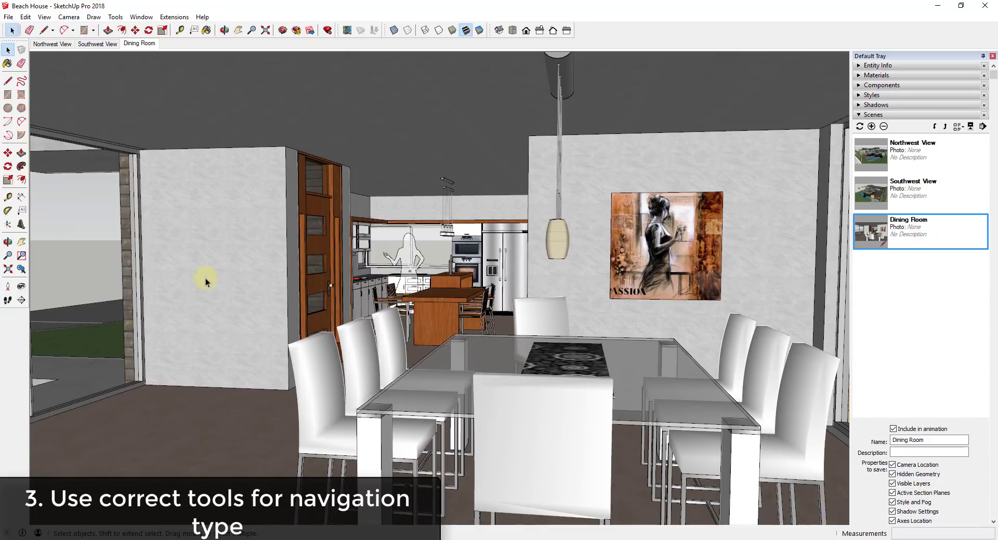
{"action": "mouse_move", "coordinate": [9, 287]}
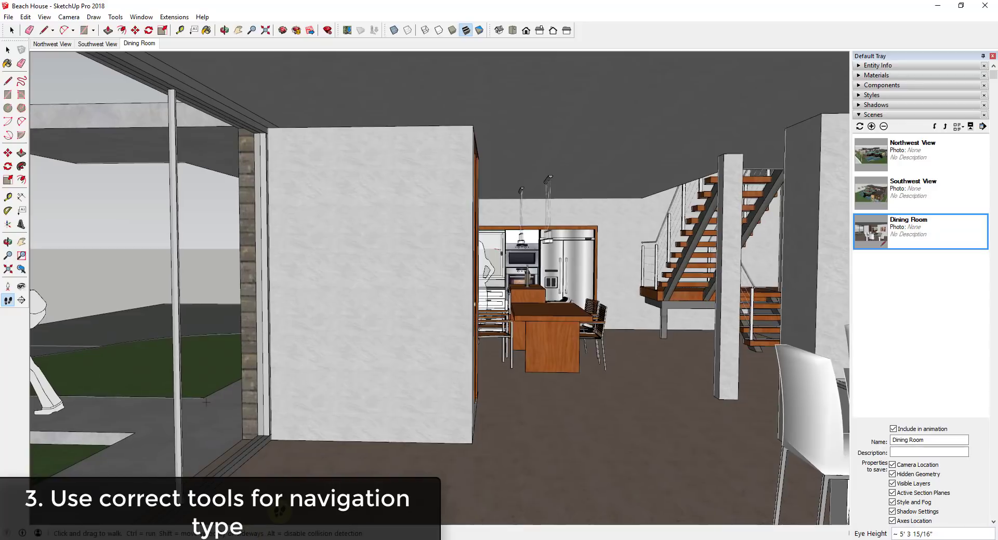
{"action": "left_click", "coordinate": [8, 300]}
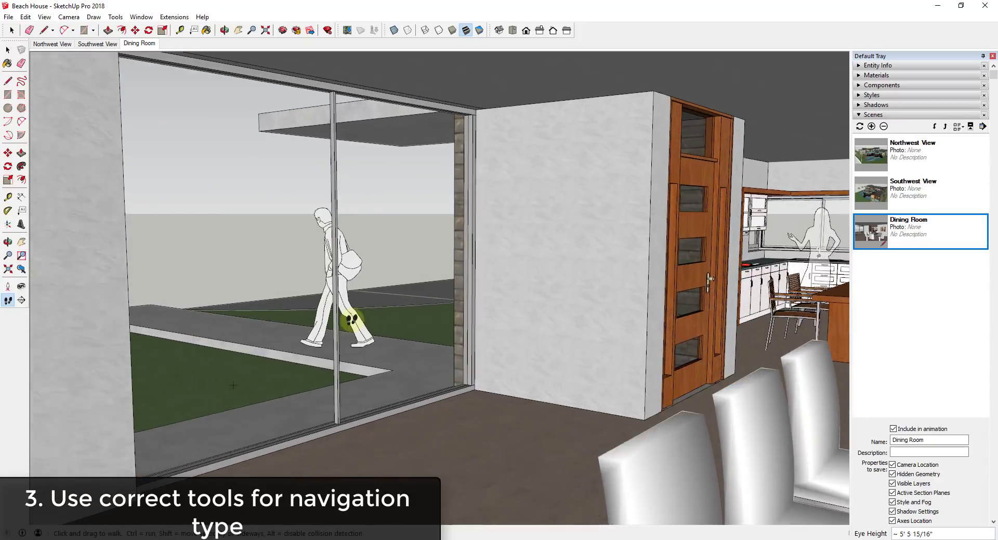
{"action": "left_click_drag", "start_coordinate": [233, 385], "coordinate": [331, 465]}
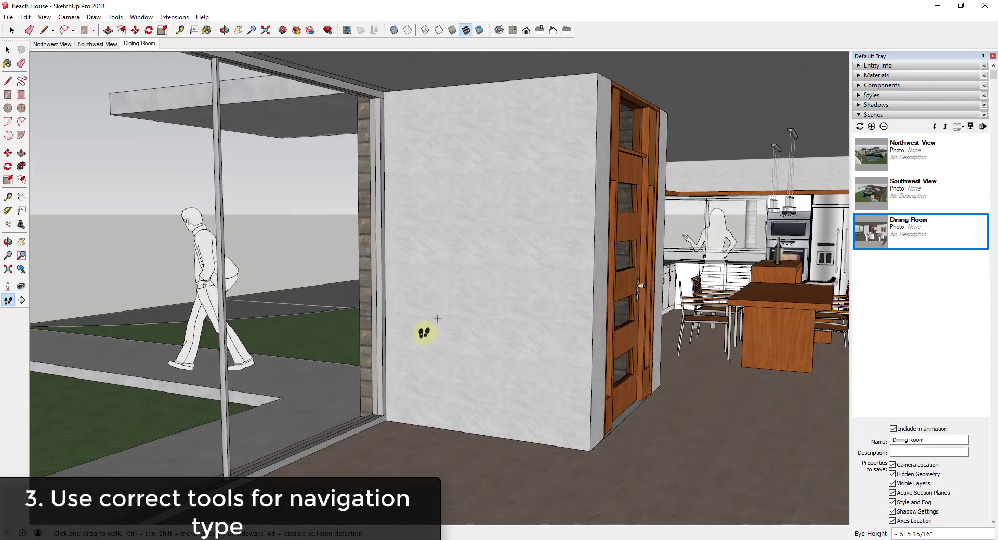
{"action": "left_click", "coordinate": [21, 287]}
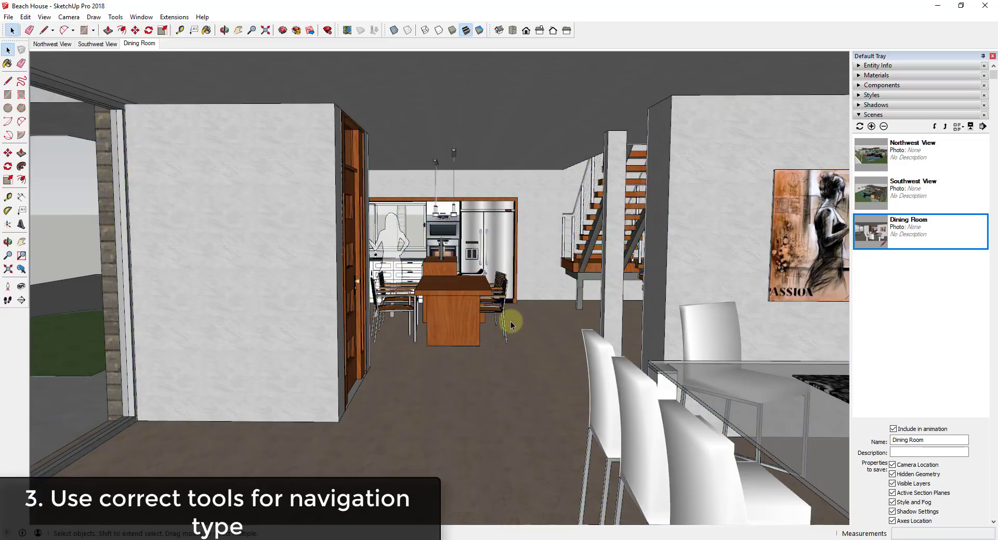
{"action": "mouse_move", "coordinate": [8, 290]}
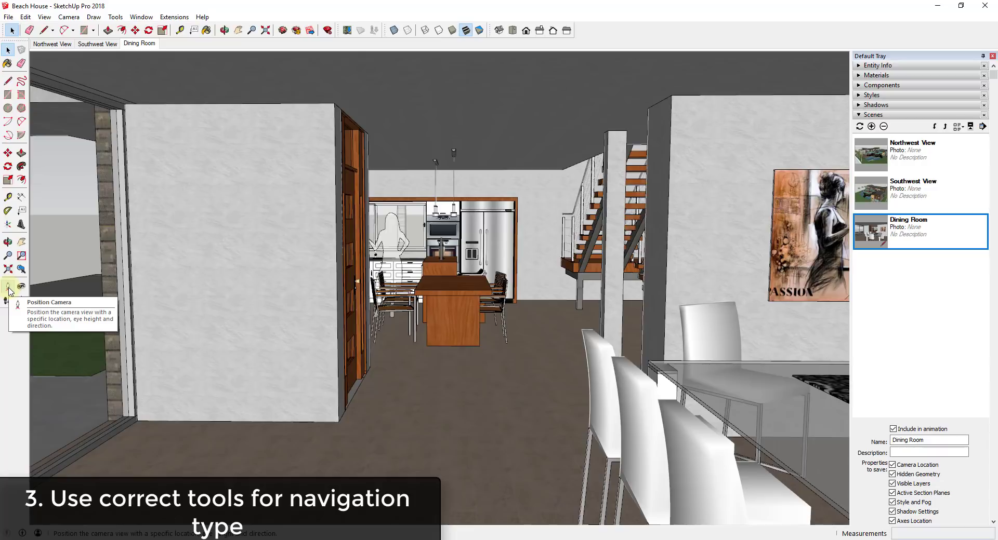
{"action": "left_click", "coordinate": [8, 289]}
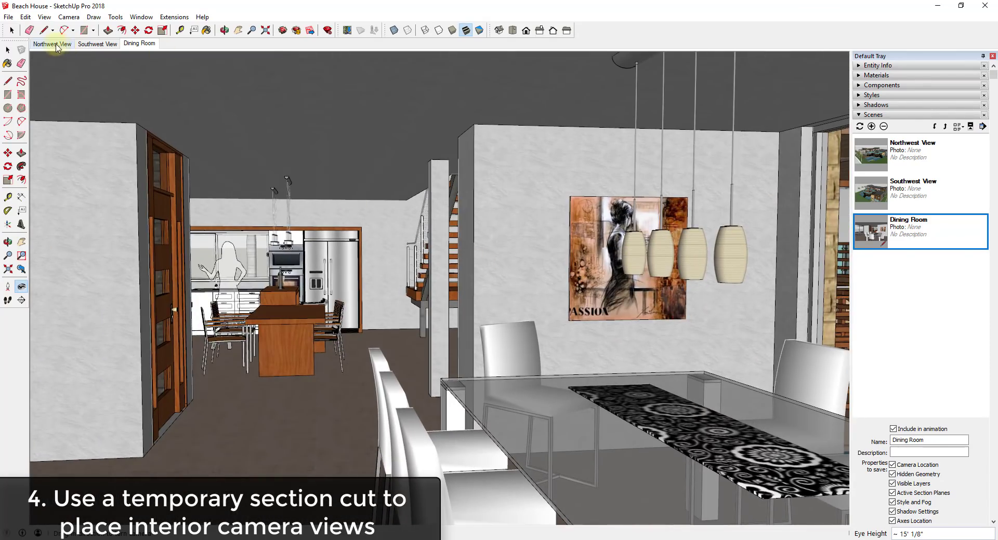
Step: Recall the Northwest View scene and select the section plane cutting through the upper floor
{"action": "left_click", "coordinate": [52, 43]}
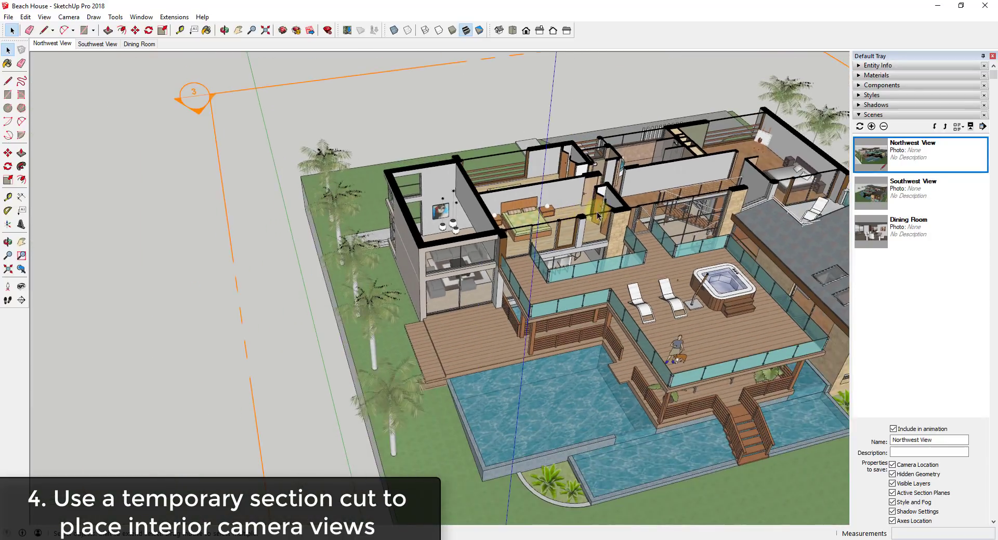
{"action": "left_click", "coordinate": [595, 216]}
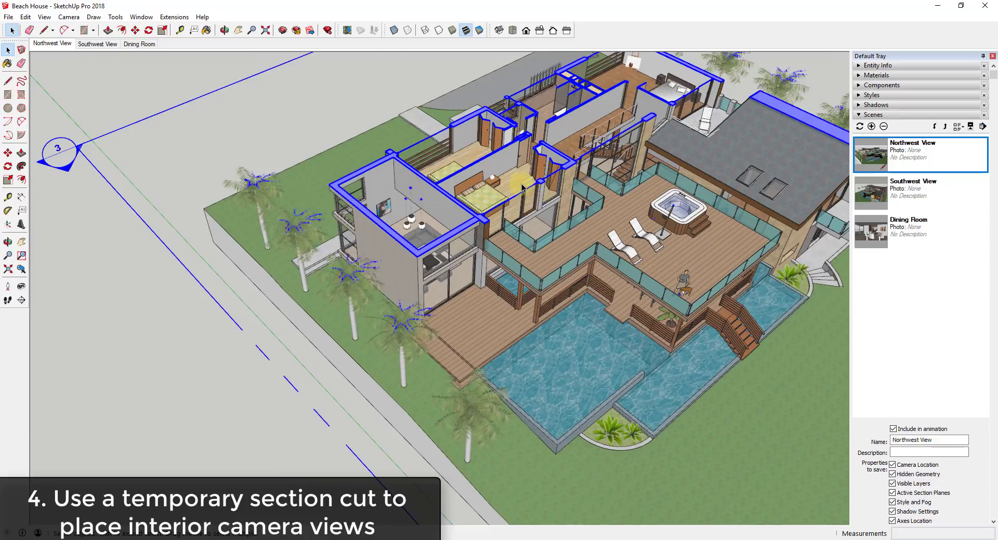
{"action": "mouse_move", "coordinate": [8, 288]}
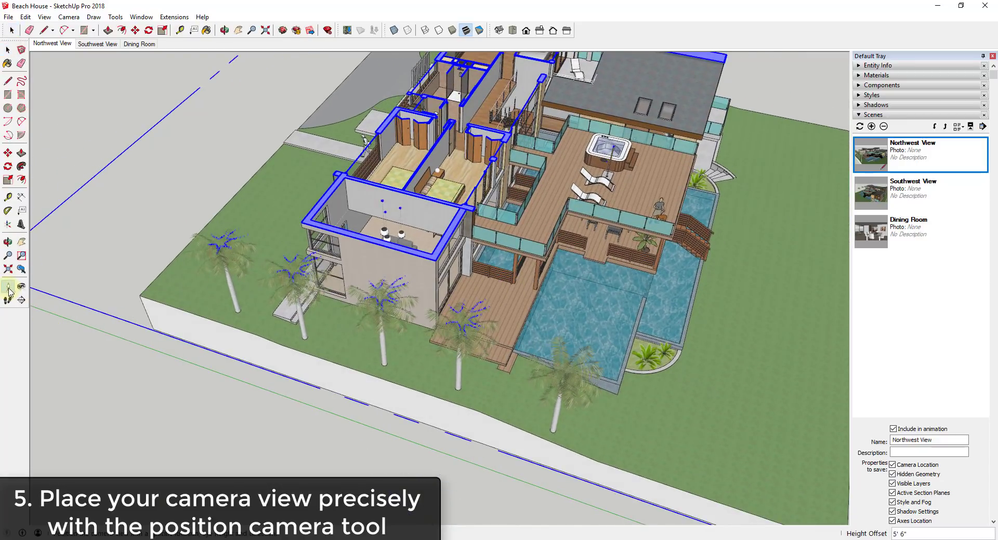
{"action": "mouse_move", "coordinate": [8, 287]}
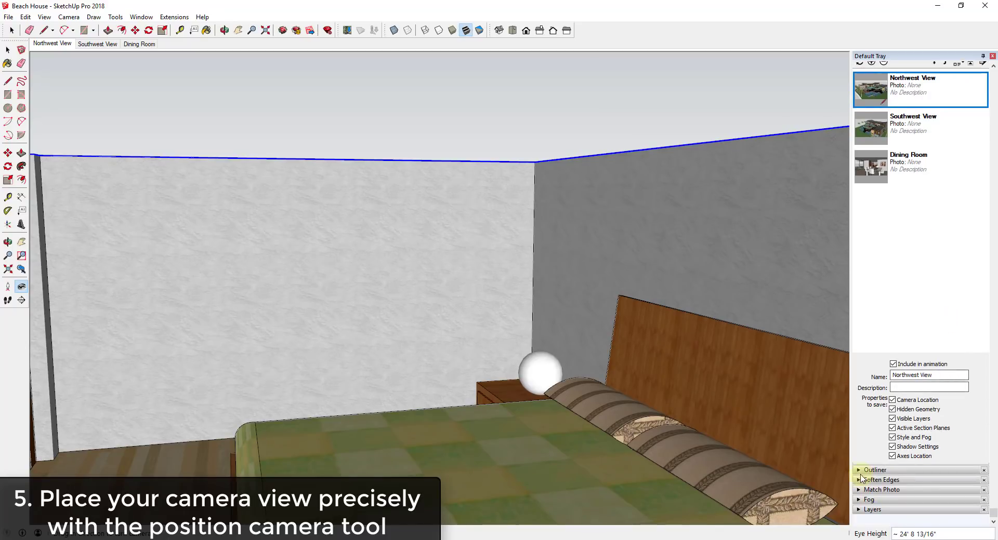
Step: In Outliner, turn off Active Cut on Section 3:3, then add the bedroom view as Scene 4
{"action": "left_click", "coordinate": [875, 470]}
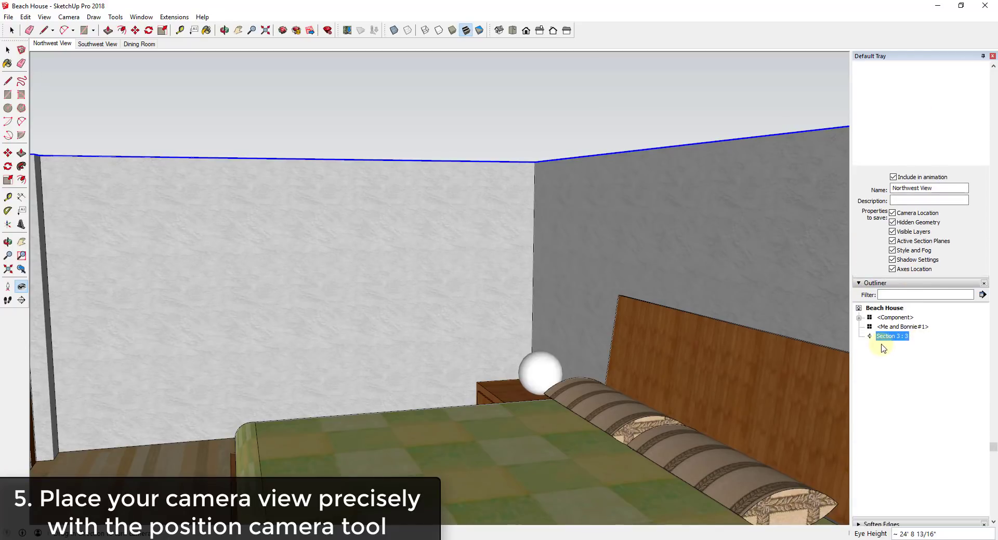
{"action": "right_click", "coordinate": [890, 336]}
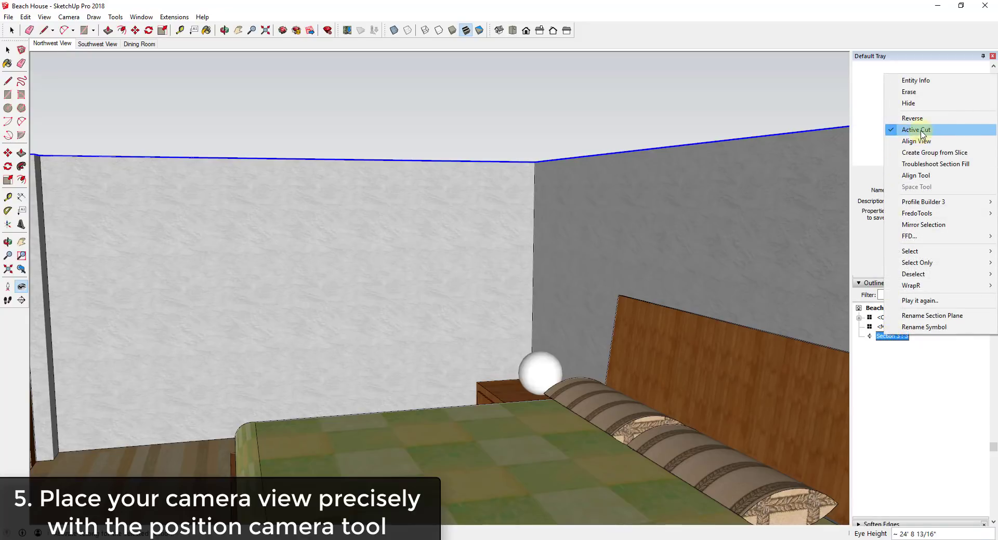
{"action": "left_click", "coordinate": [915, 140]}
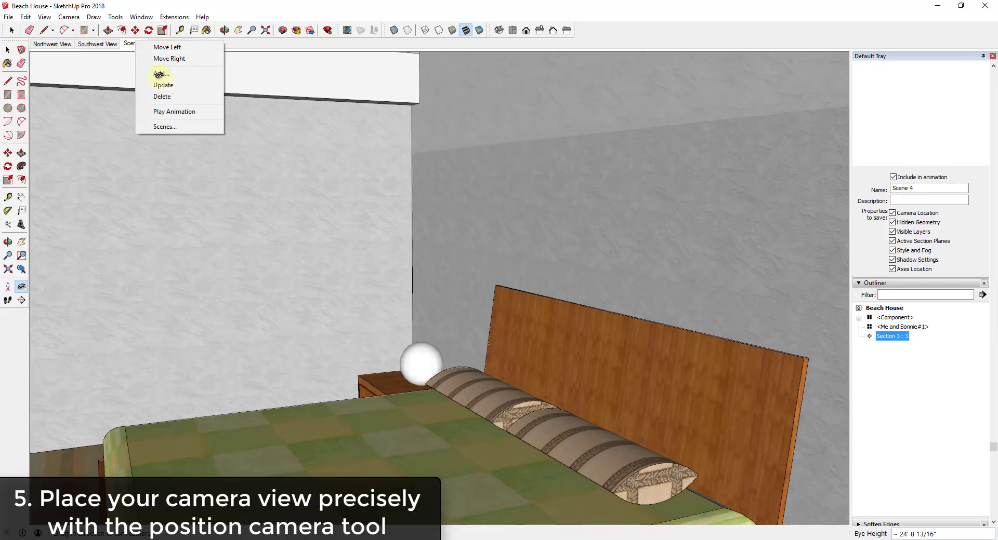
{"action": "left_click", "coordinate": [162, 74]}
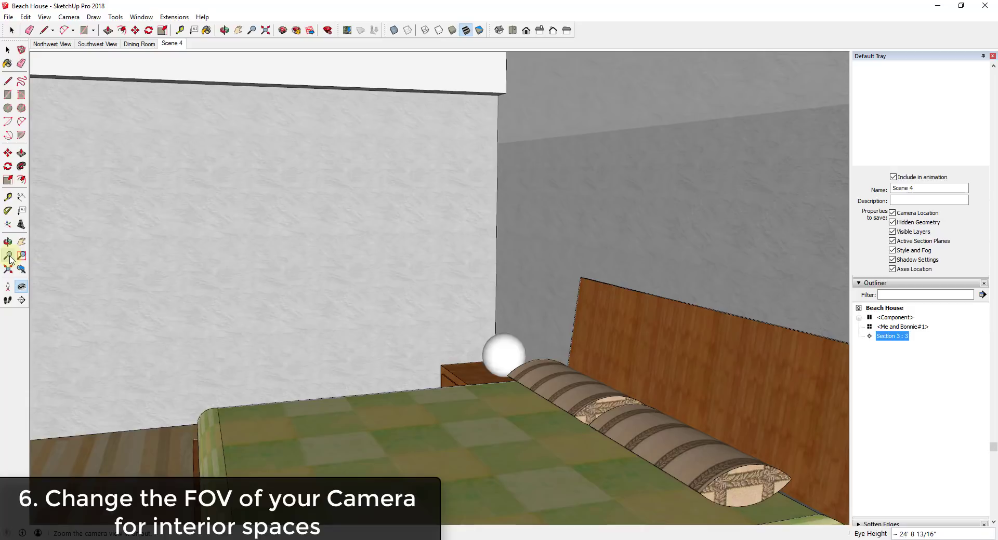
{"action": "mouse_move", "coordinate": [9, 258]}
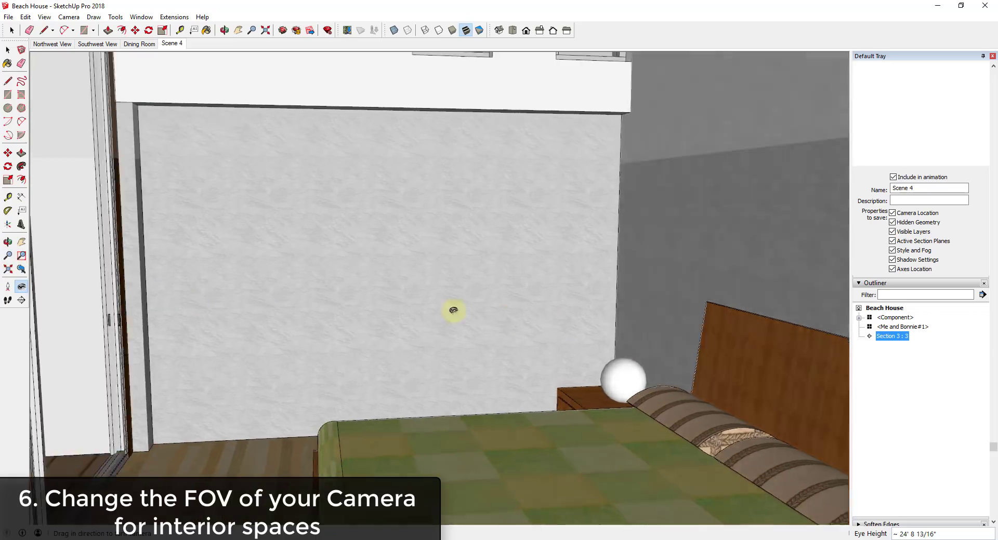
Step: Look around toward the bedroom's glass doors and widen the field of view to 75 degrees
{"action": "left_click_drag", "start_coordinate": [453, 311], "coordinate": [487, 418]}
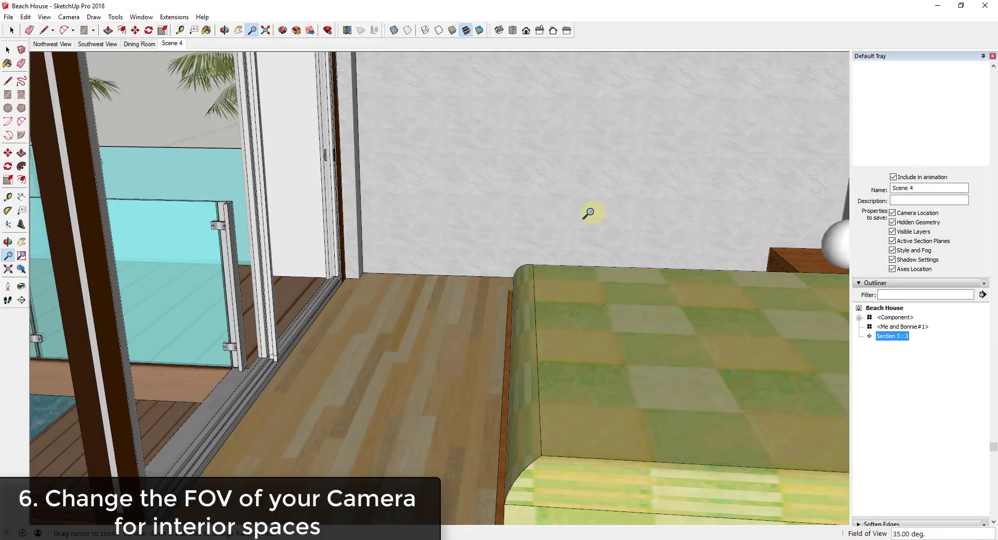
{"action": "left_click_drag", "start_coordinate": [590, 212], "coordinate": [640, 151]}
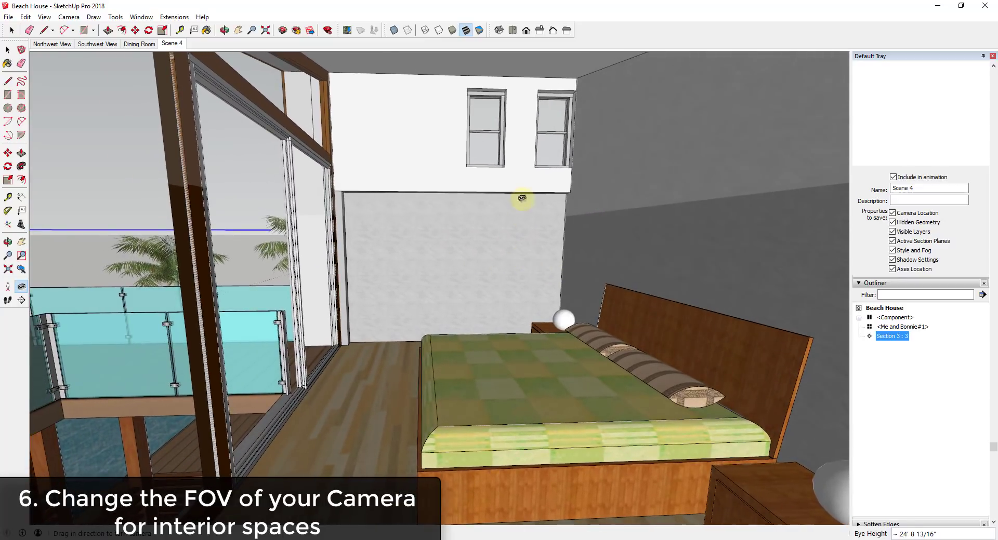
{"action": "mouse_move", "coordinate": [9, 256]}
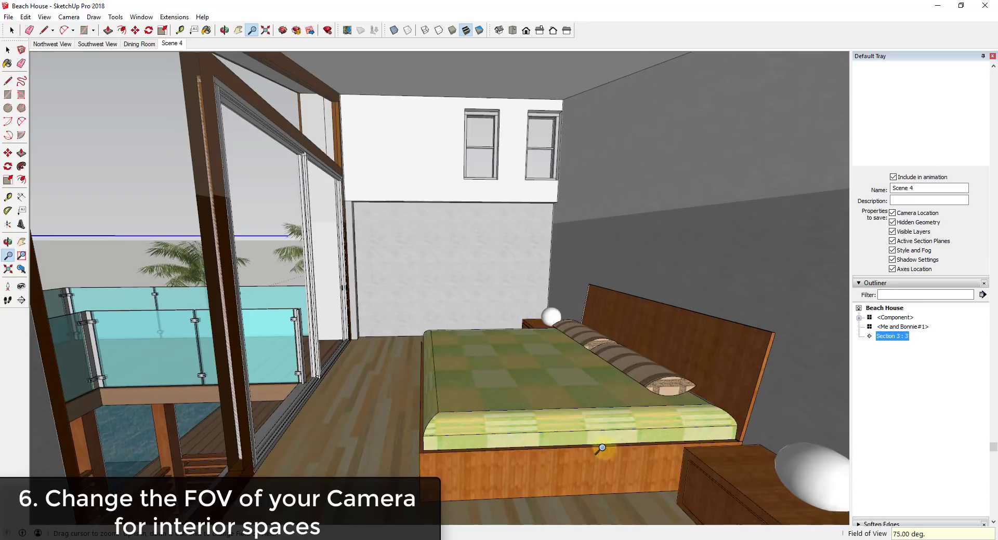
{"action": "mouse_move", "coordinate": [455, 244]}
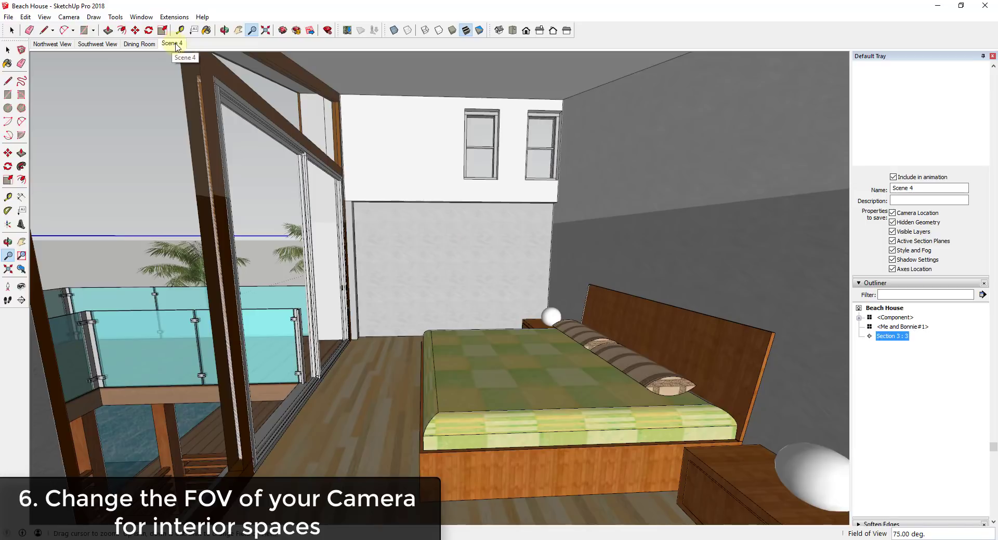
Step: Update Scene 4 to store the wider bedroom view
{"action": "right_click", "coordinate": [172, 43]}
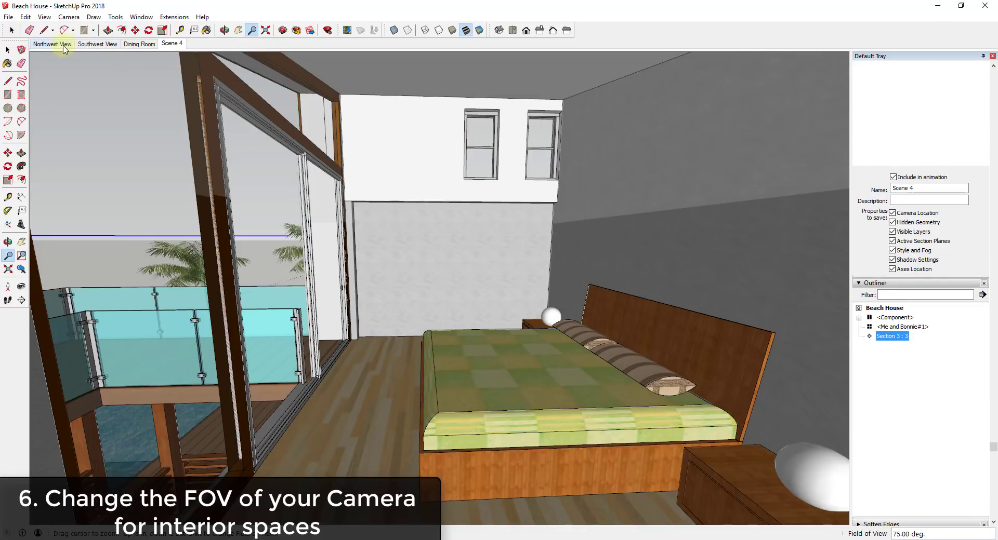
{"action": "left_click", "coordinate": [52, 44]}
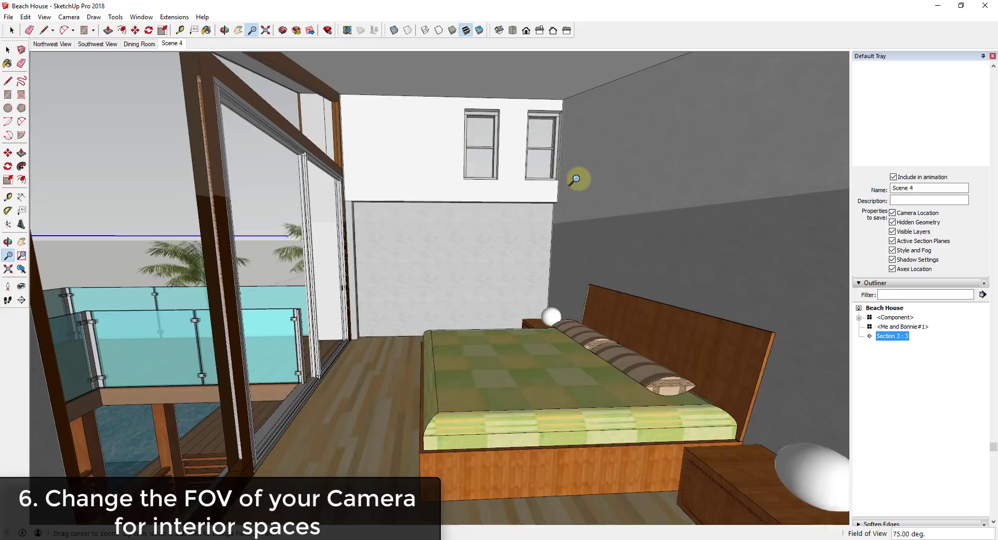
{"action": "mouse_move", "coordinate": [553, 423]}
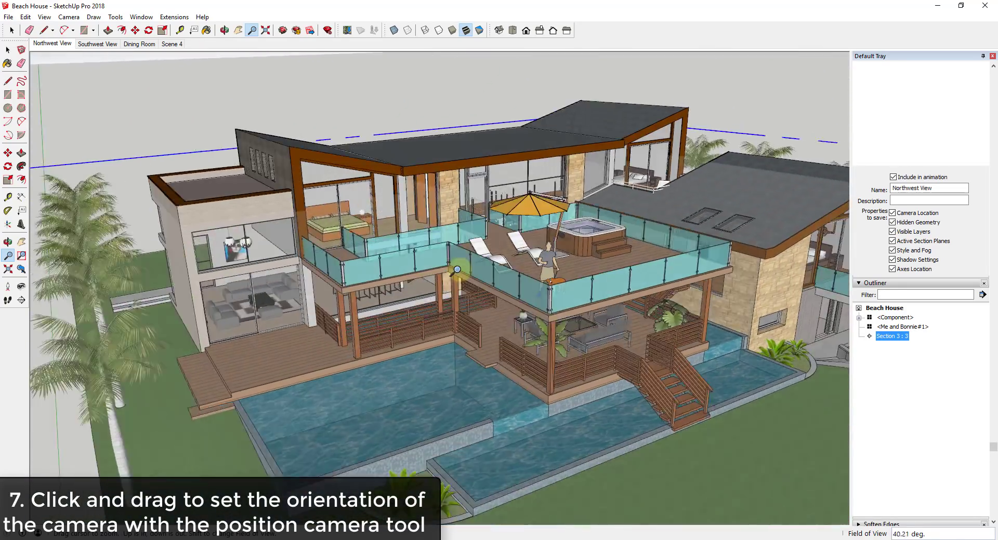
Step: Return to the Northwest View at 35-degree field of view and pick the Position Camera tool
{"action": "left_click_drag", "start_coordinate": [456, 270], "coordinate": [487, 298]}
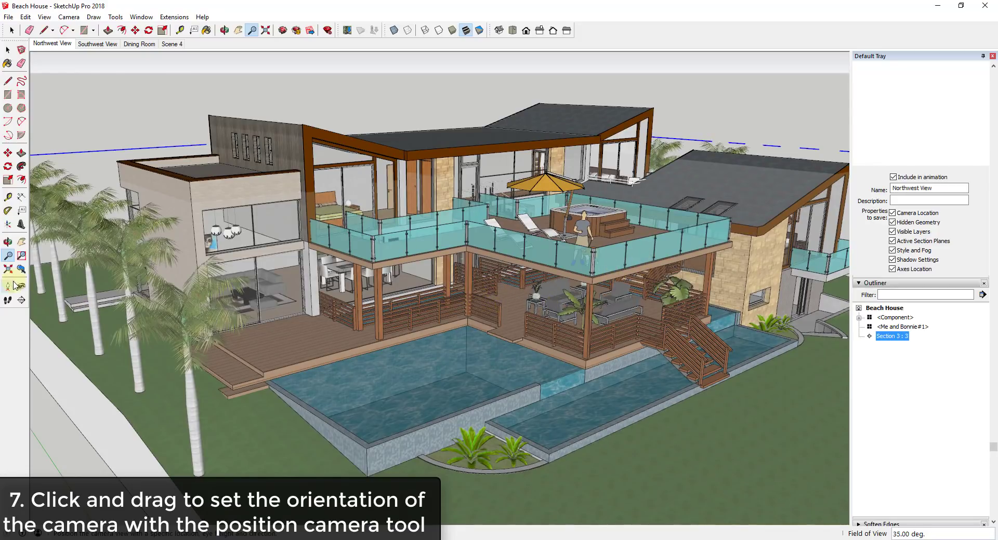
{"action": "mouse_move", "coordinate": [9, 289]}
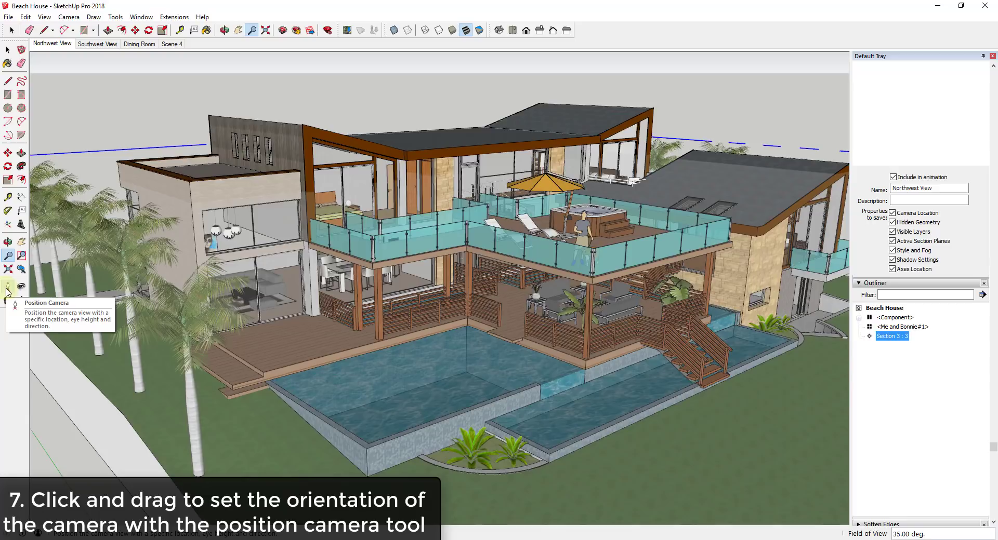
{"action": "left_click", "coordinate": [7, 287]}
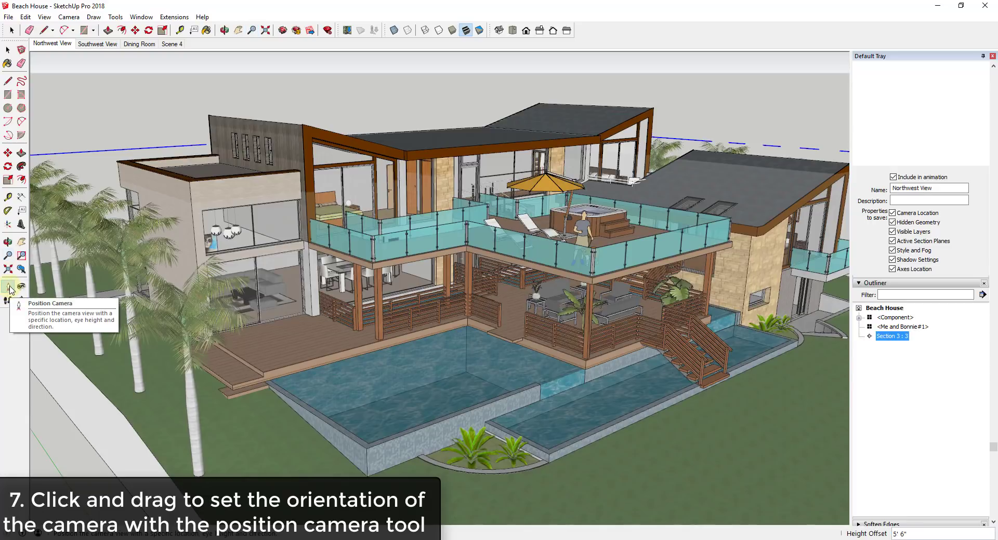